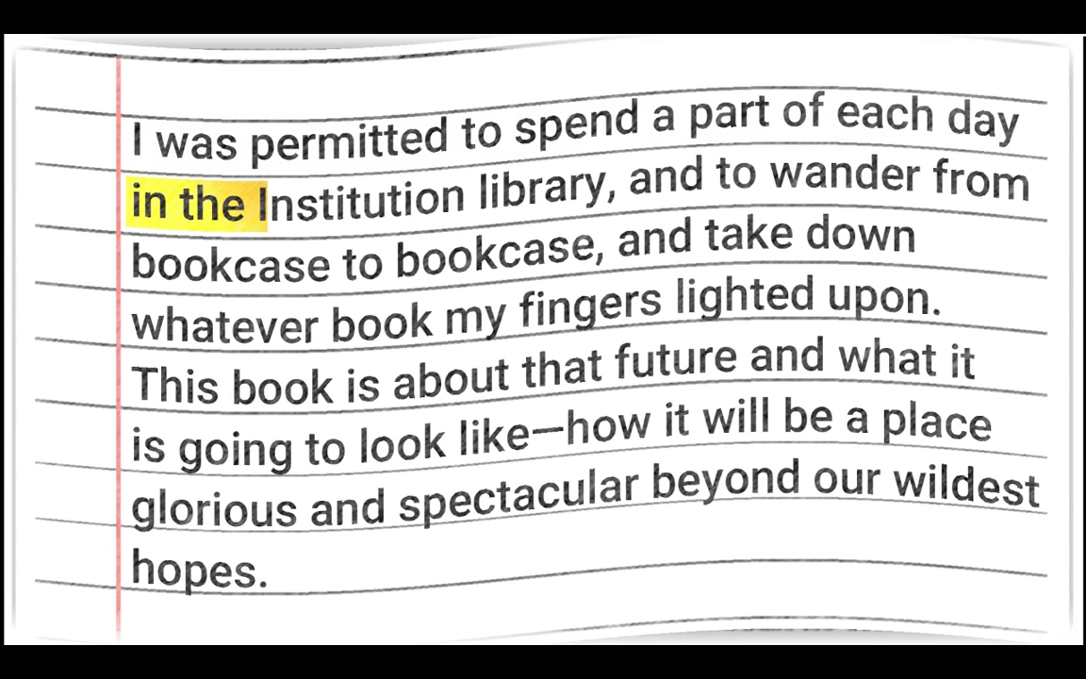
- Browse the Vox Highlighter folder and play Sound Effect.mp3 in Windows Media Player
drag(273, 204, 802, 185)
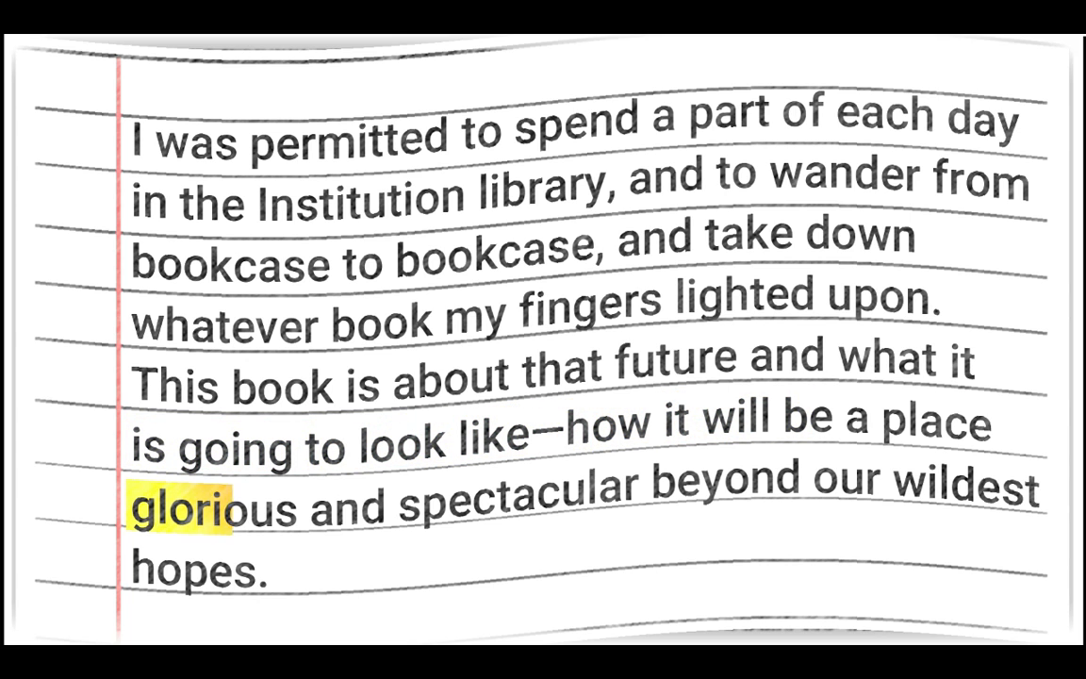
drag(236, 509, 745, 499)
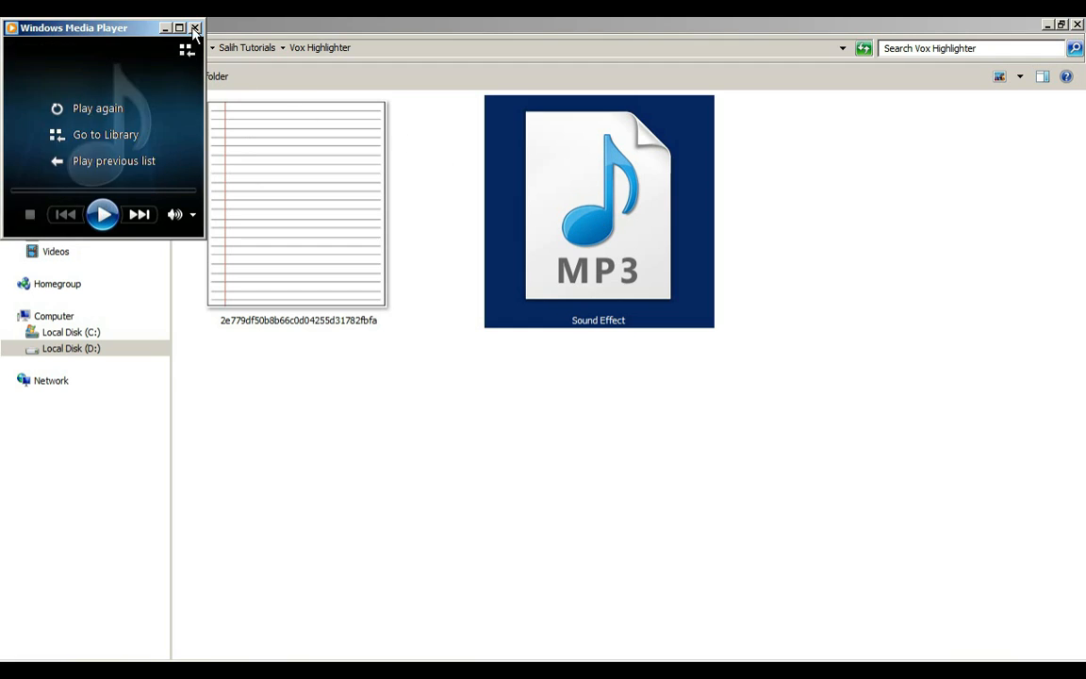
click(196, 28)
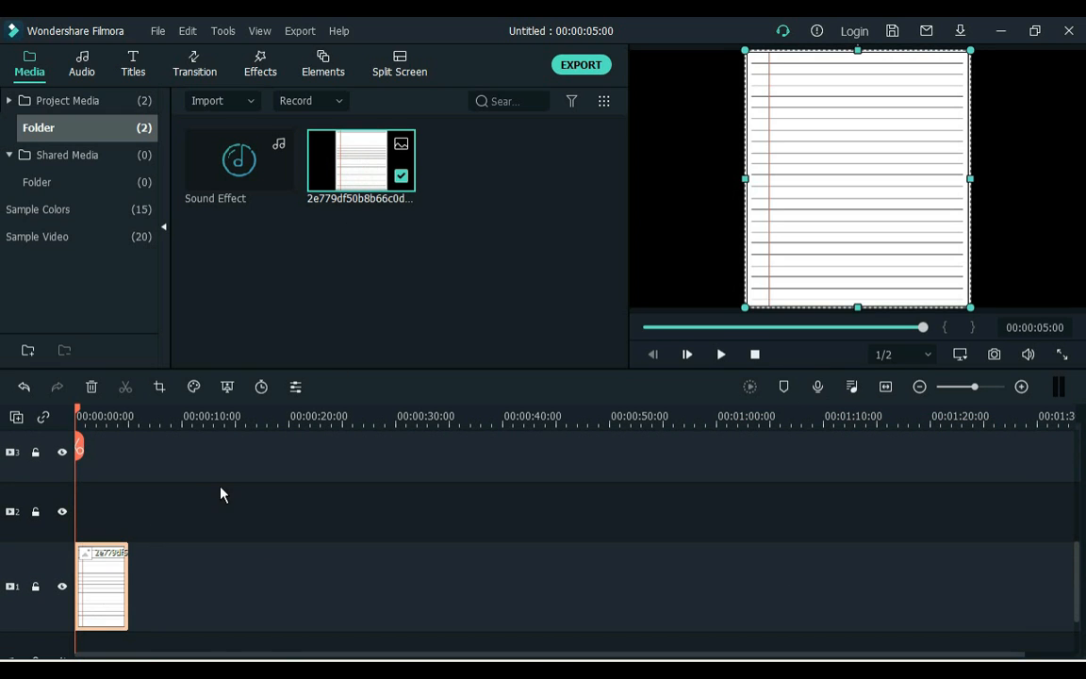
mouse_move(745, 179)
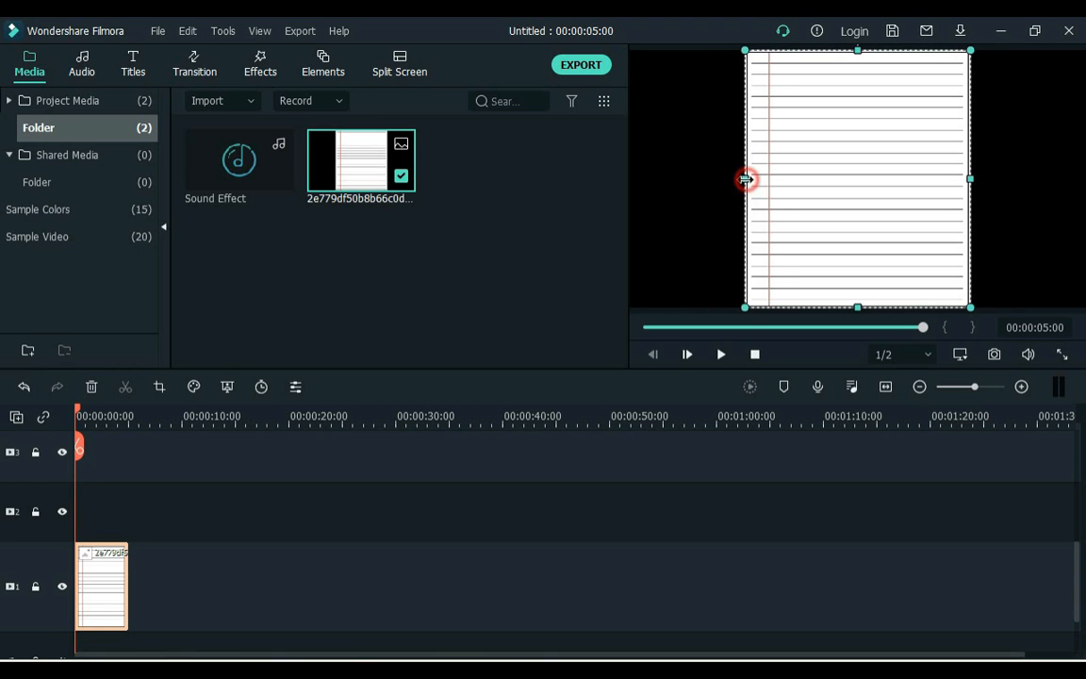
- Drag the preview side handles outward so the lined-paper image fills the frame
drag(745, 179, 630, 181)
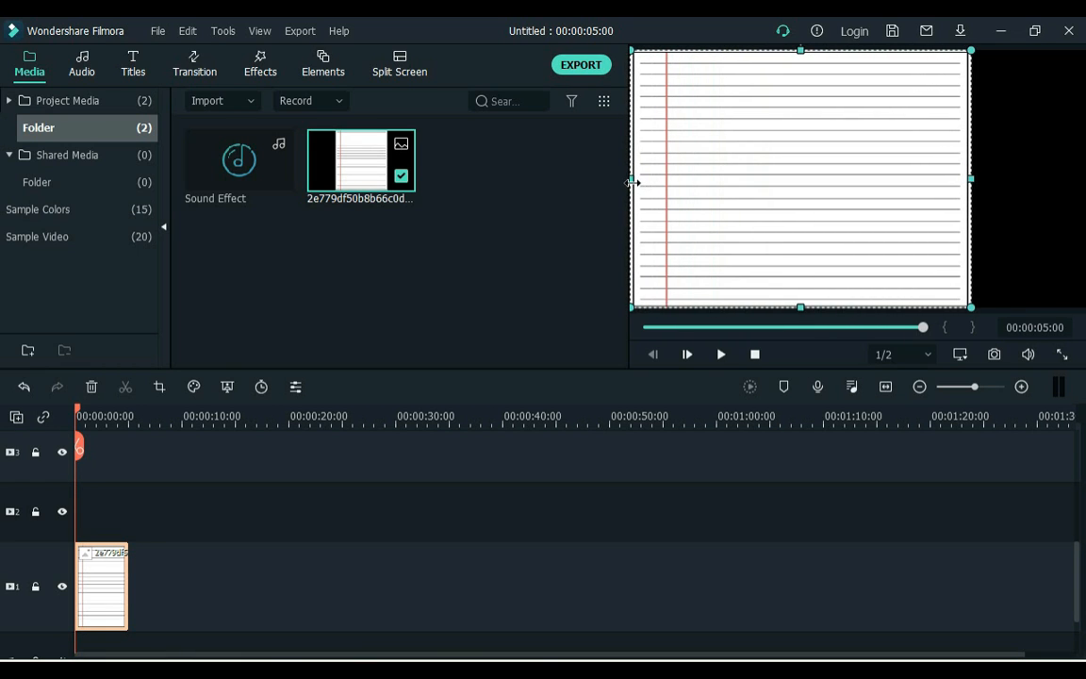
drag(971, 180, 1084, 179)
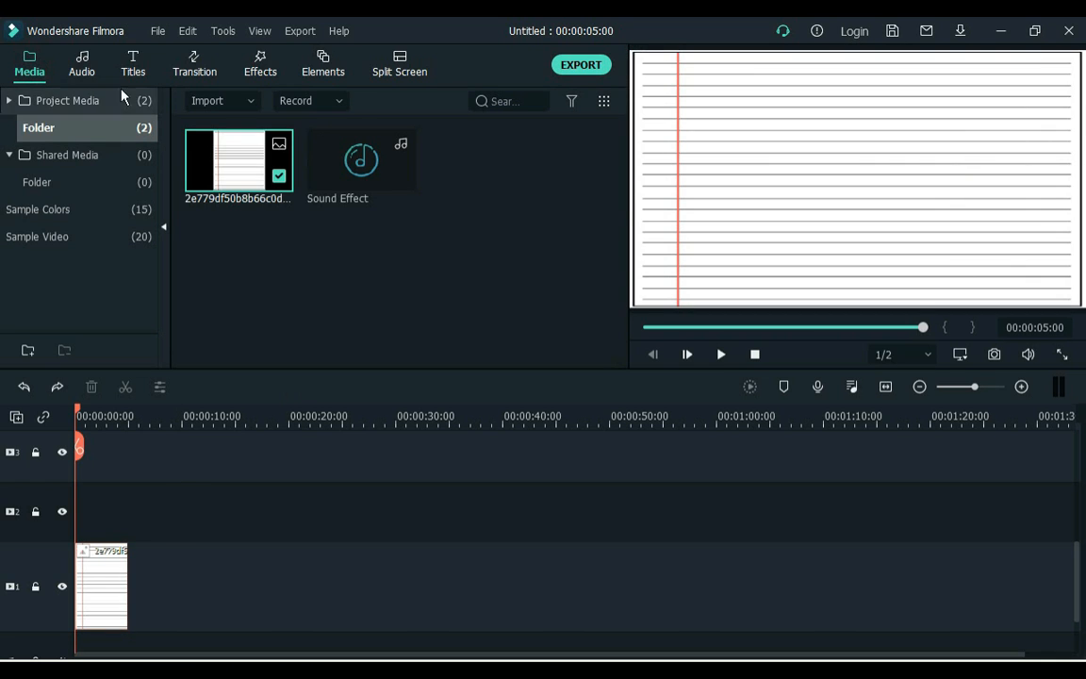
- Paste the Institution library paragraph into a Default Title at size 36, placed on the paper lines
click(132, 64)
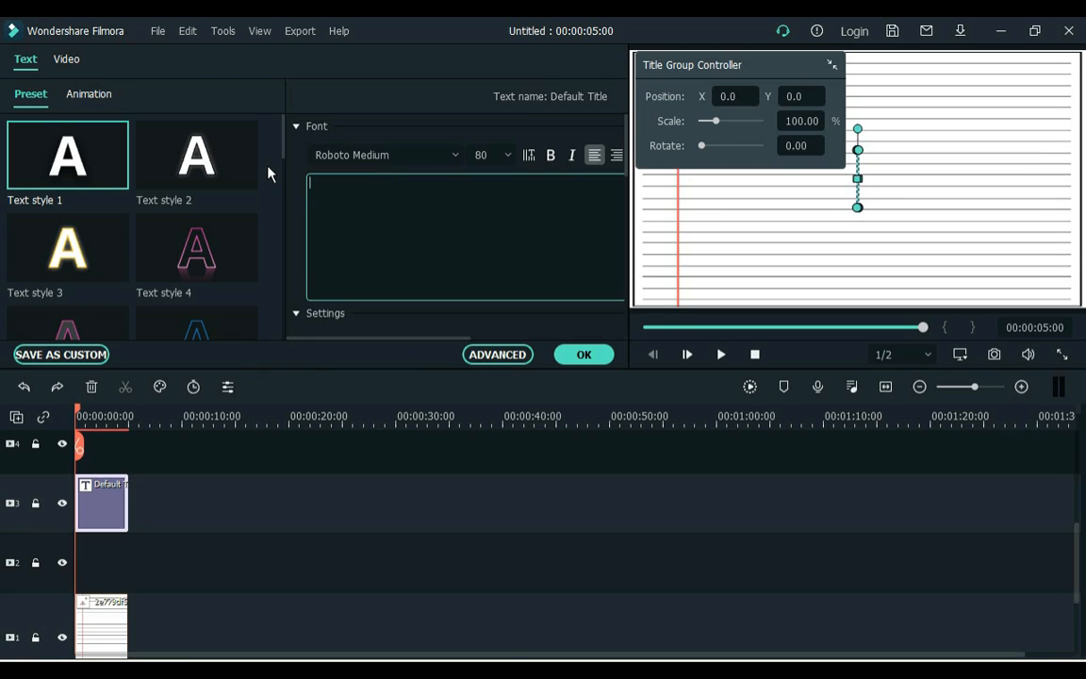
right_click(405, 242)
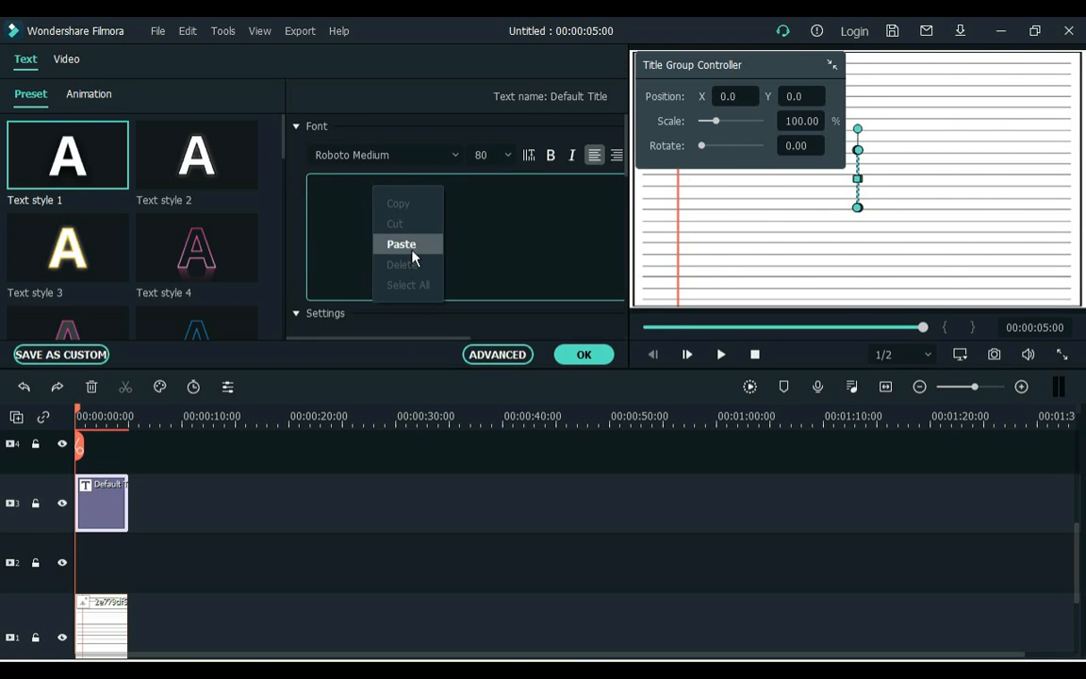
click(400, 246)
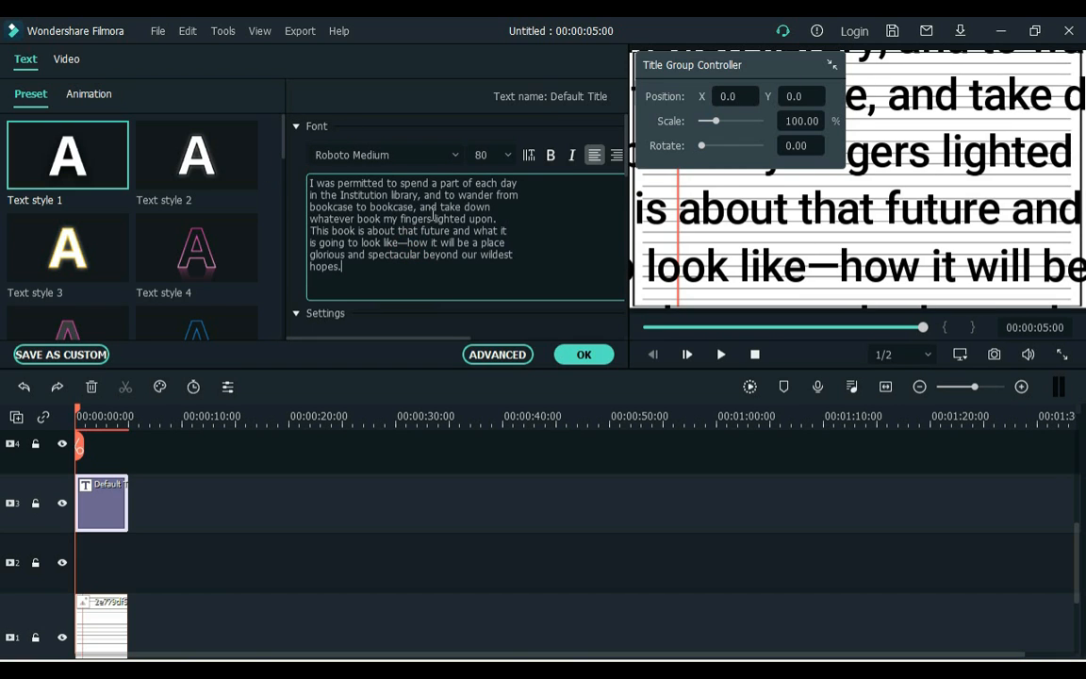
click(507, 155)
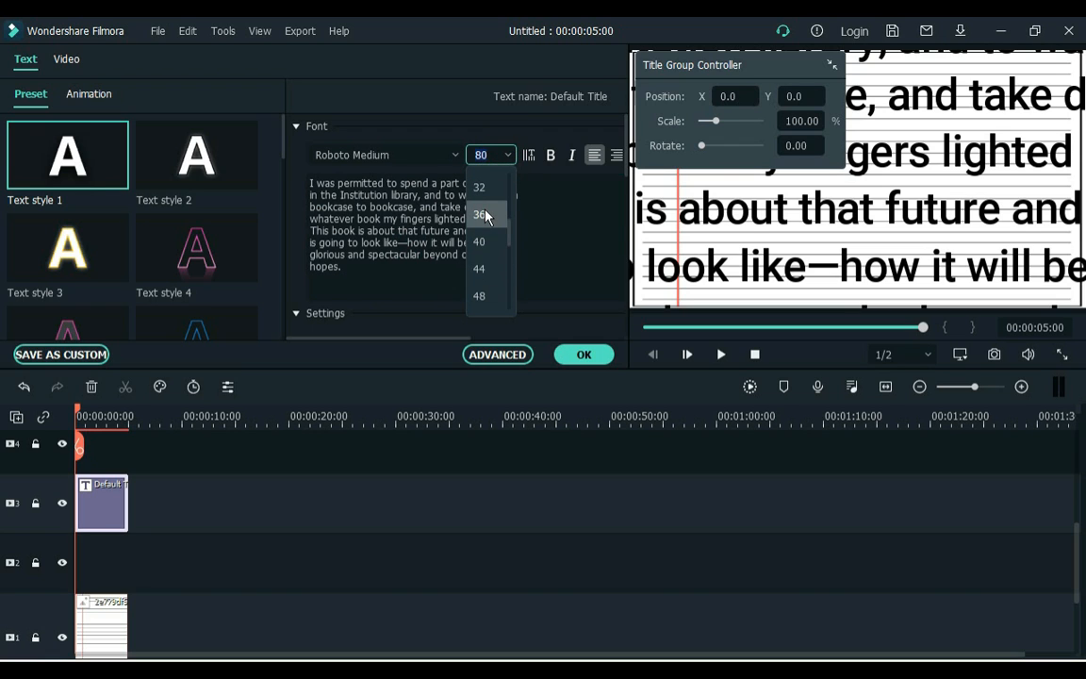
click(479, 215)
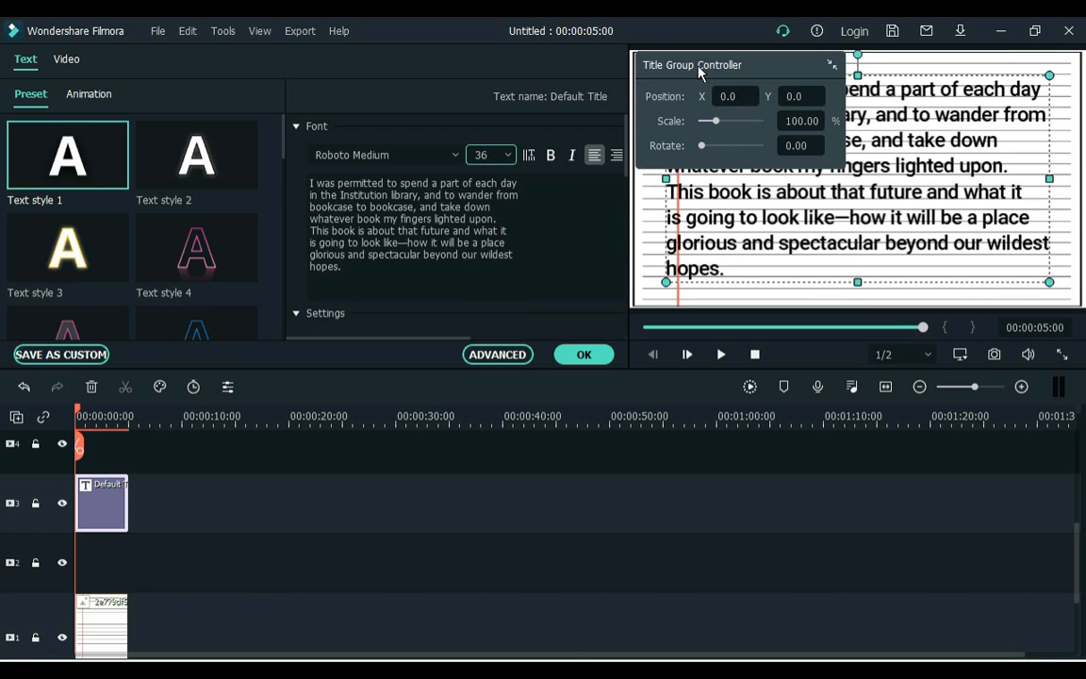
drag(694, 64, 570, 410)
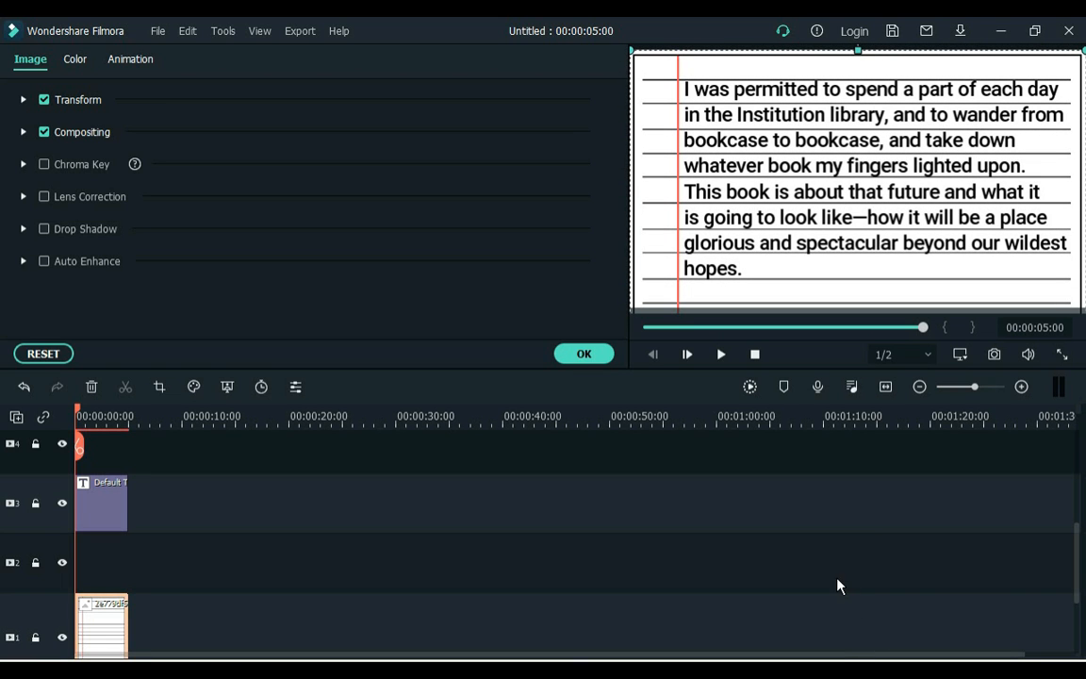
mouse_move(582, 355)
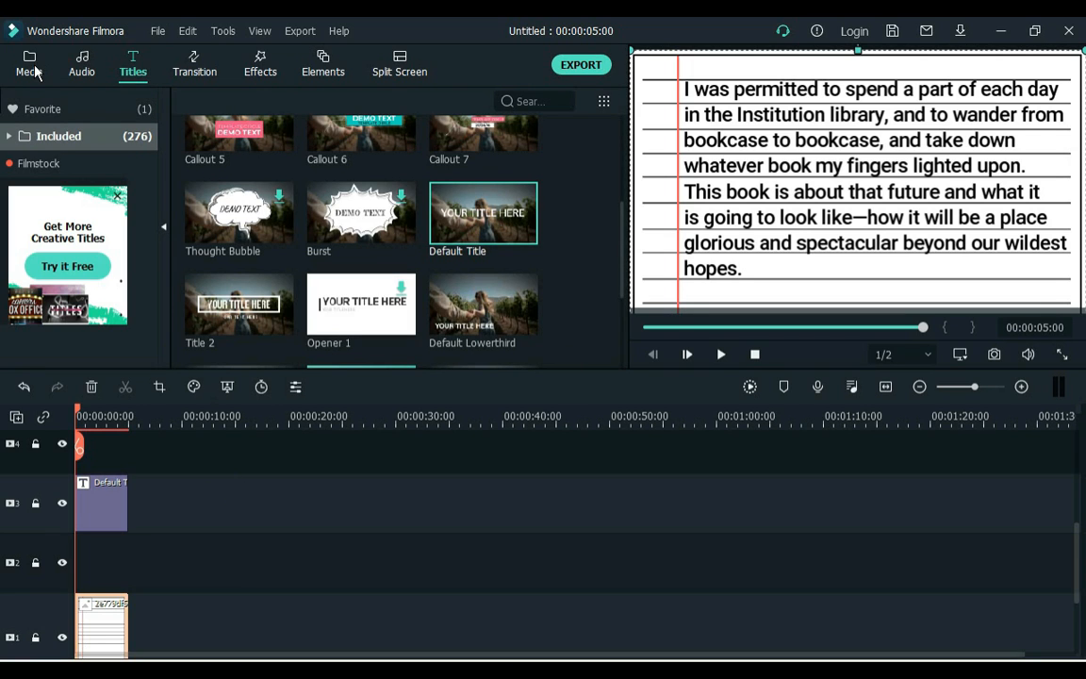
- Drag the Gradient 3 sample colour between the title and paper tracks as a highlight strip
click(30, 64)
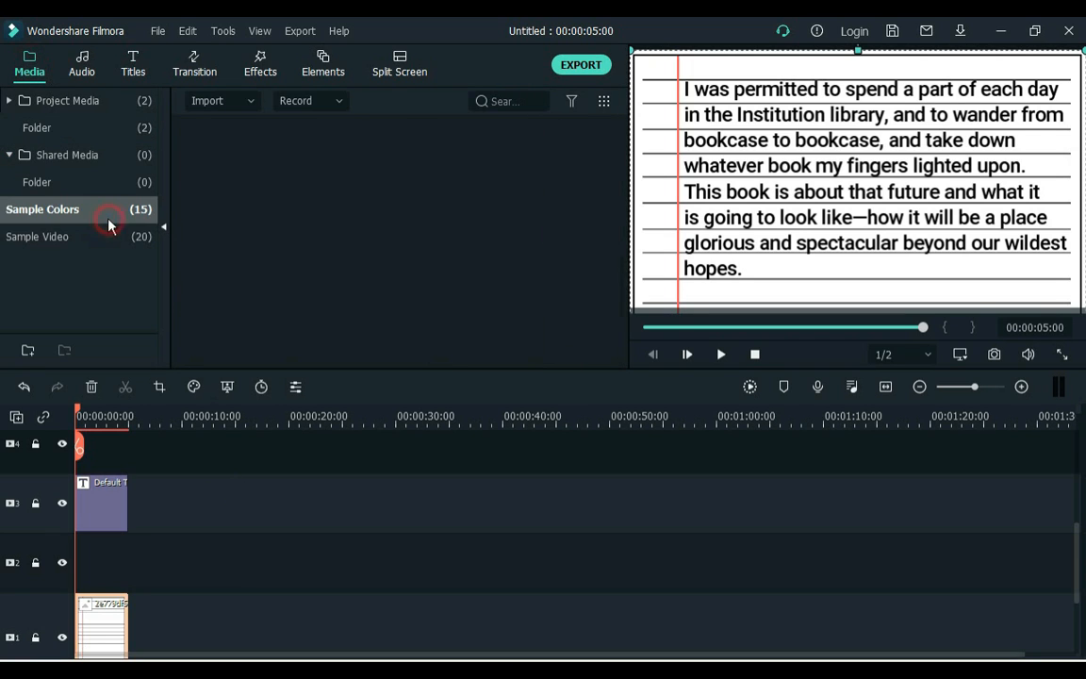
click(41, 207)
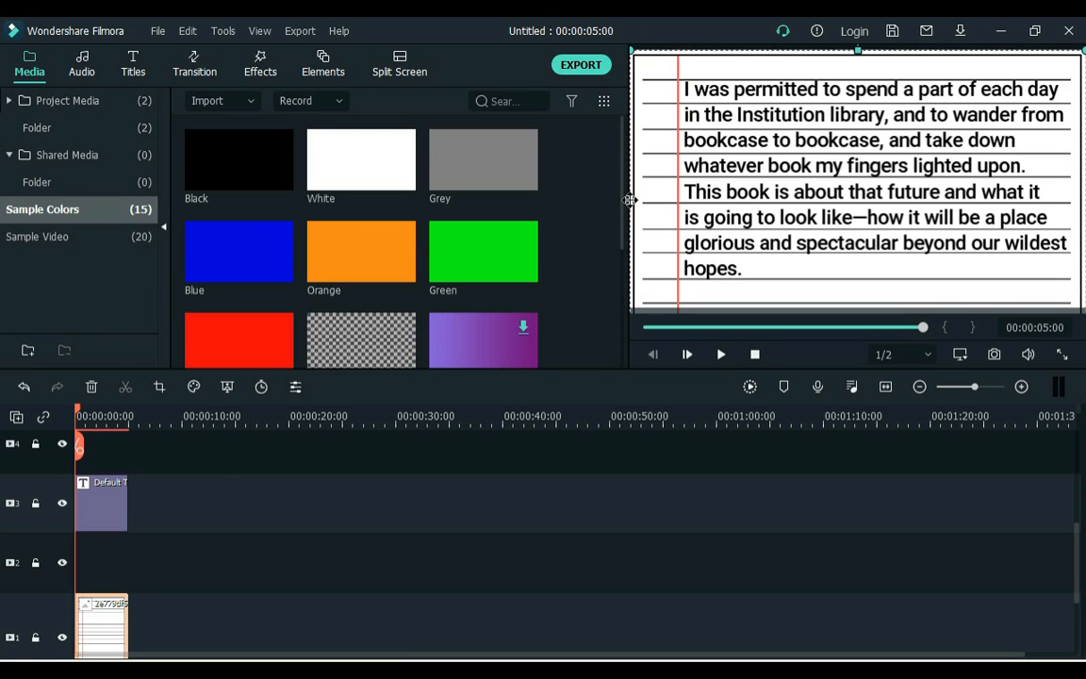
scroll(down, 3)
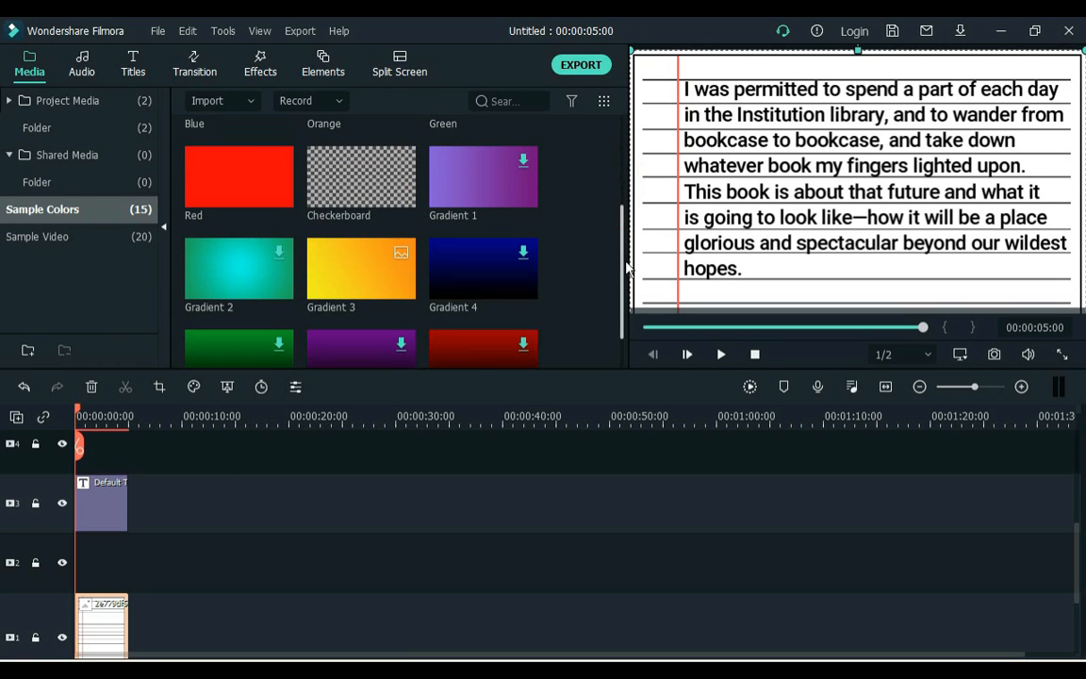
drag(362, 268, 117, 562)
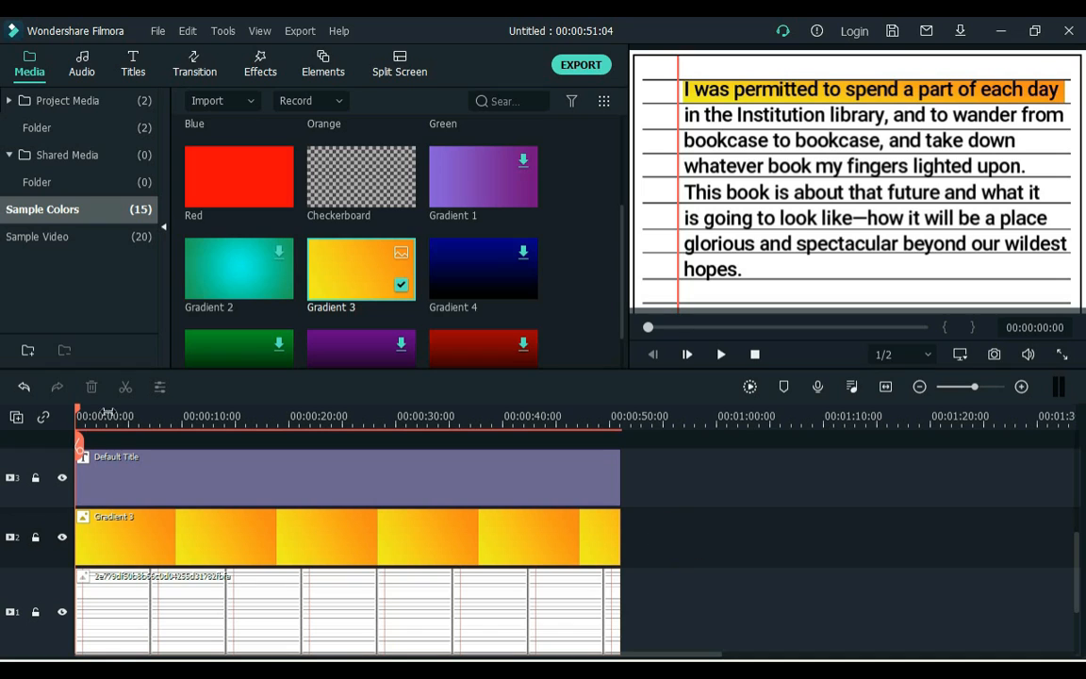
- Split the Gradient 3 clip into short pieces and trim all tracks to about 35 seconds
click(117, 417)
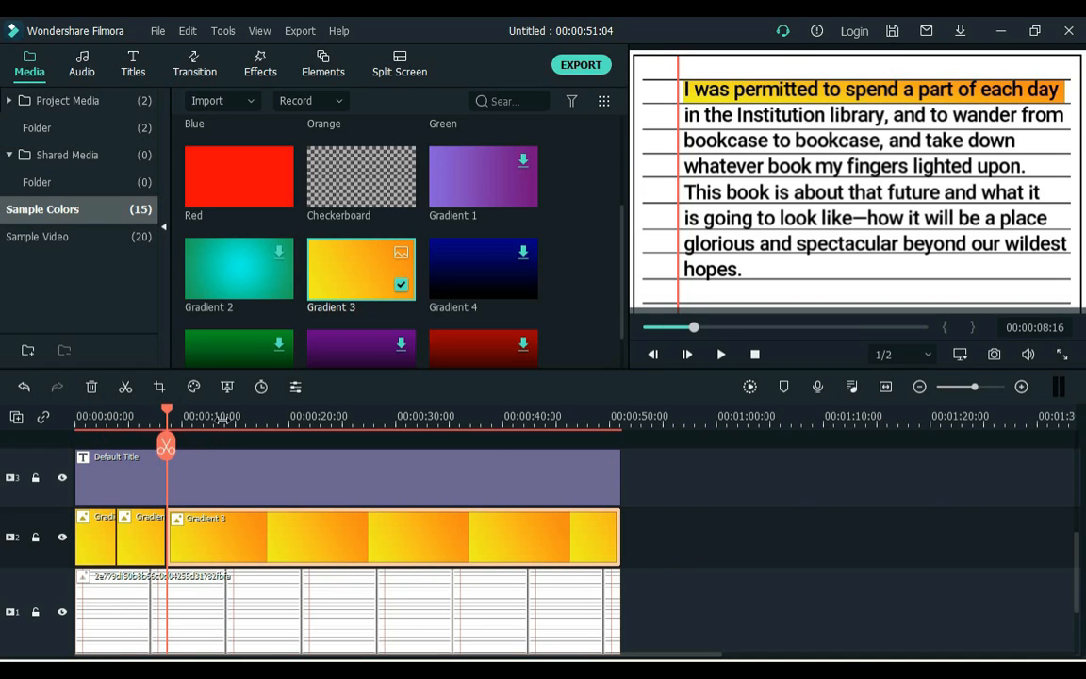
drag(166, 446, 264, 445)
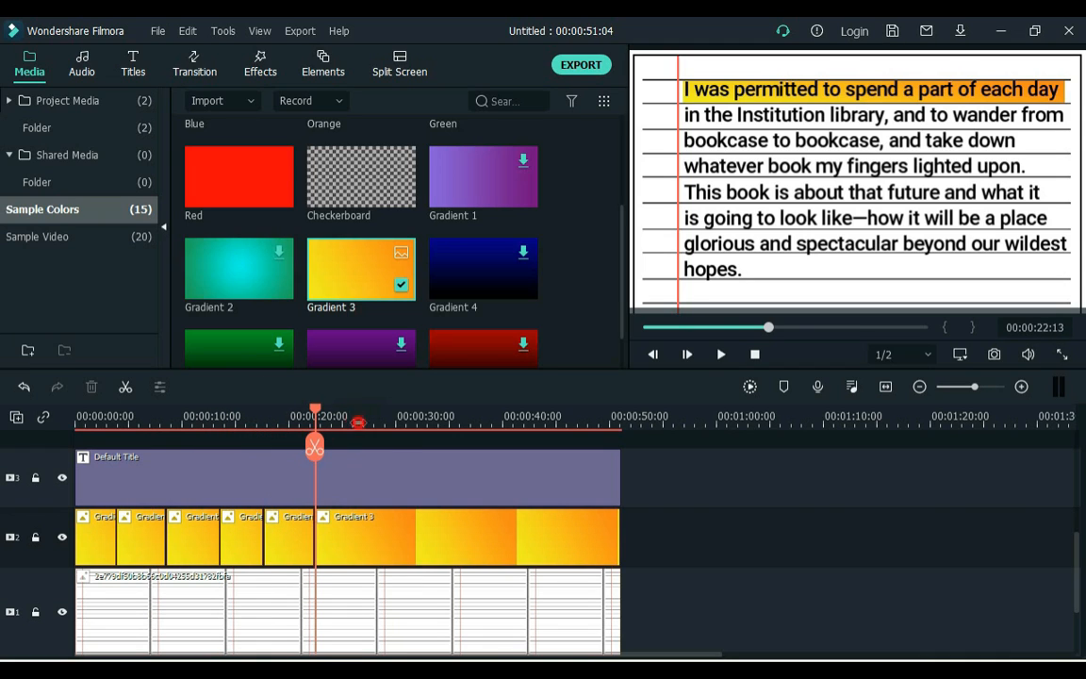
click(406, 417)
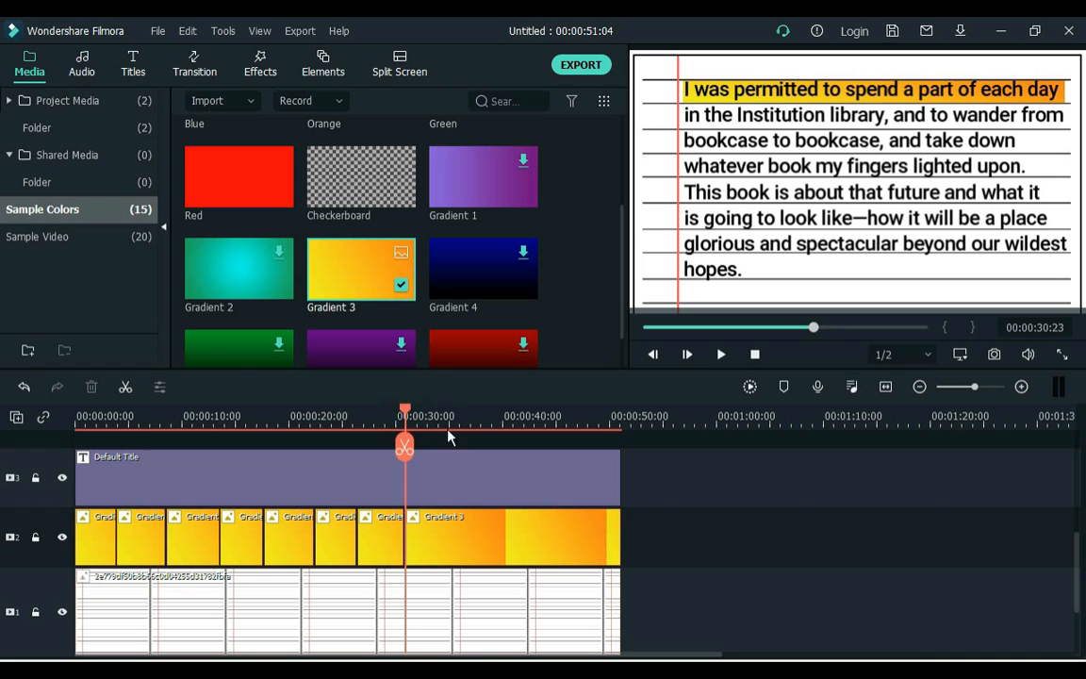
click(449, 416)
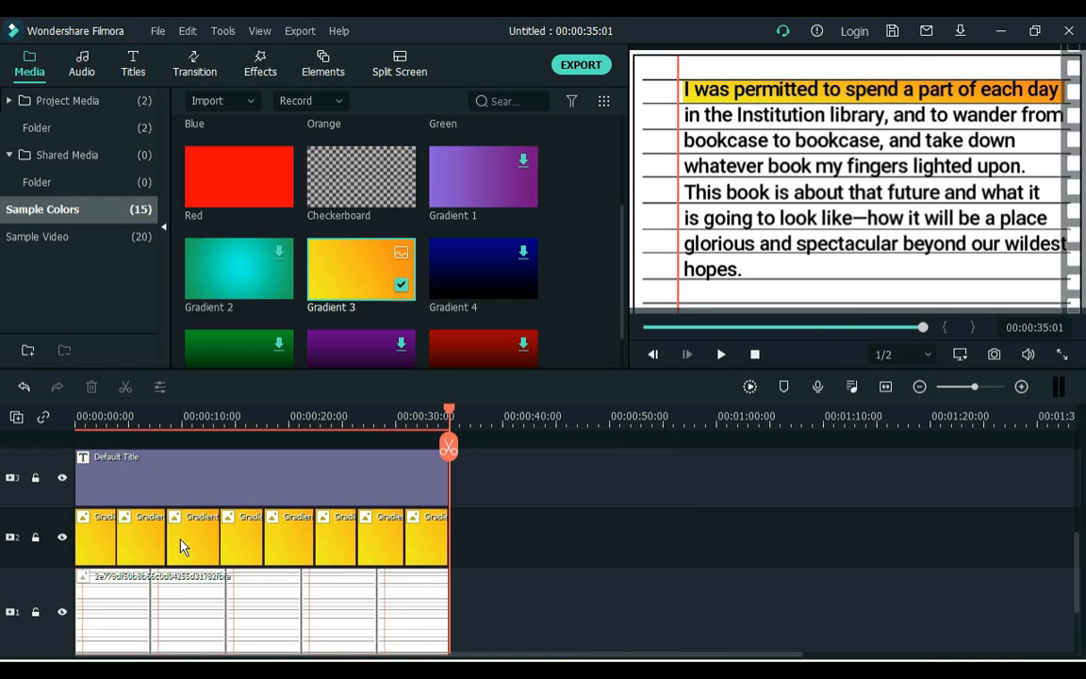
mouse_move(736, 147)
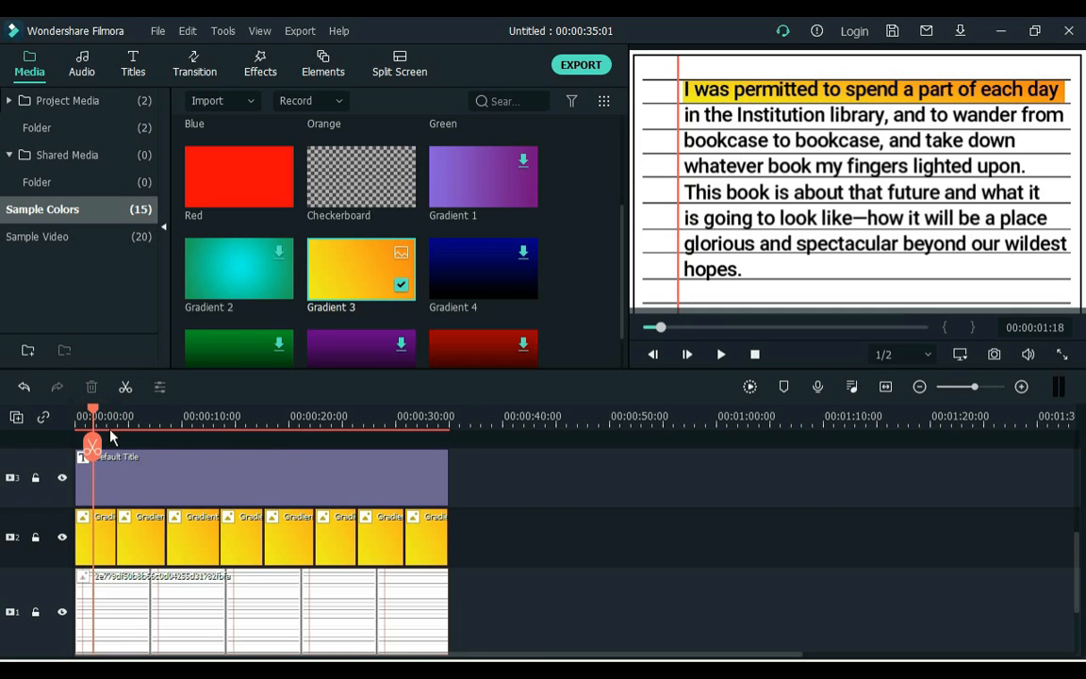
click(136, 417)
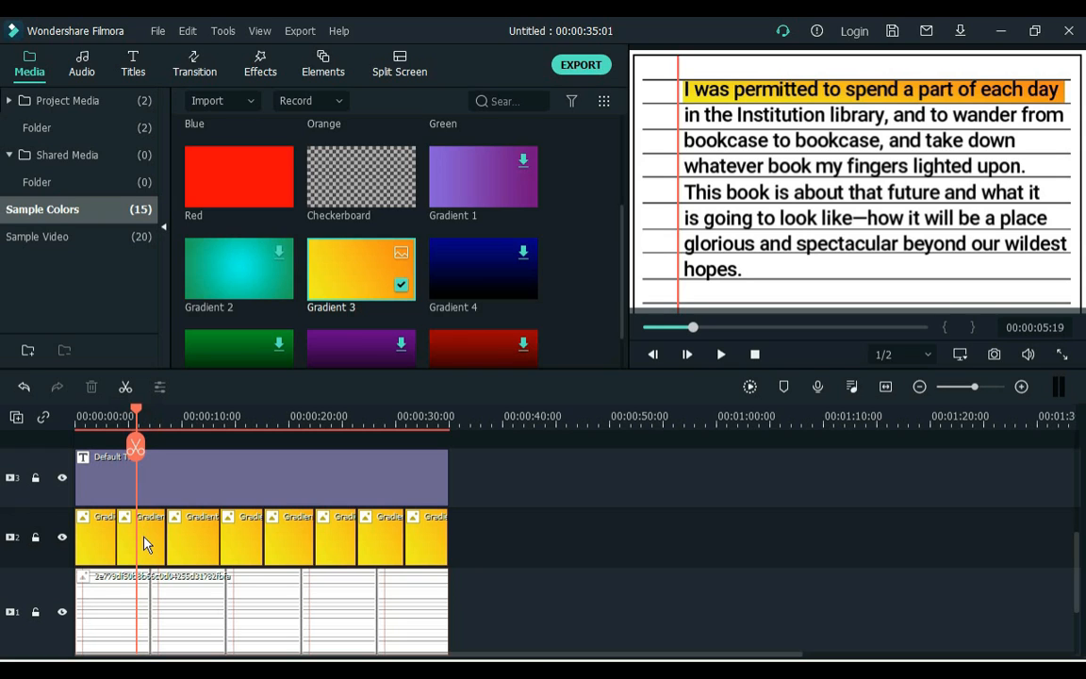
- Adjust Transform Position Y of each Gradient 3 piece so strips cover successive lines down to 'hopes'
double_click(147, 537)
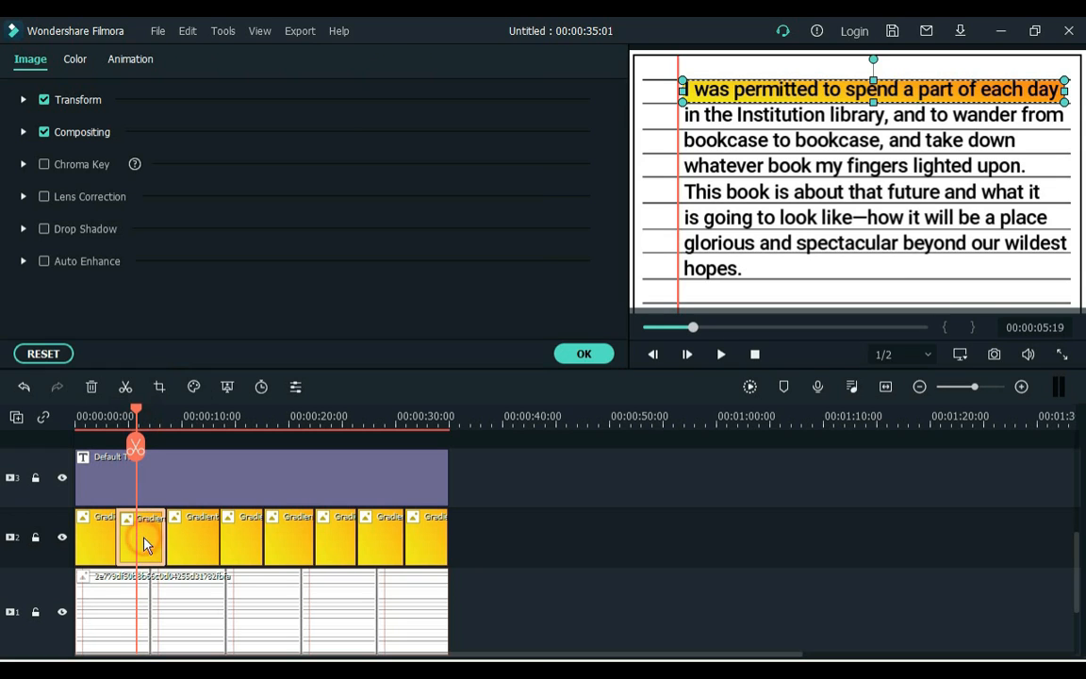
click(23, 98)
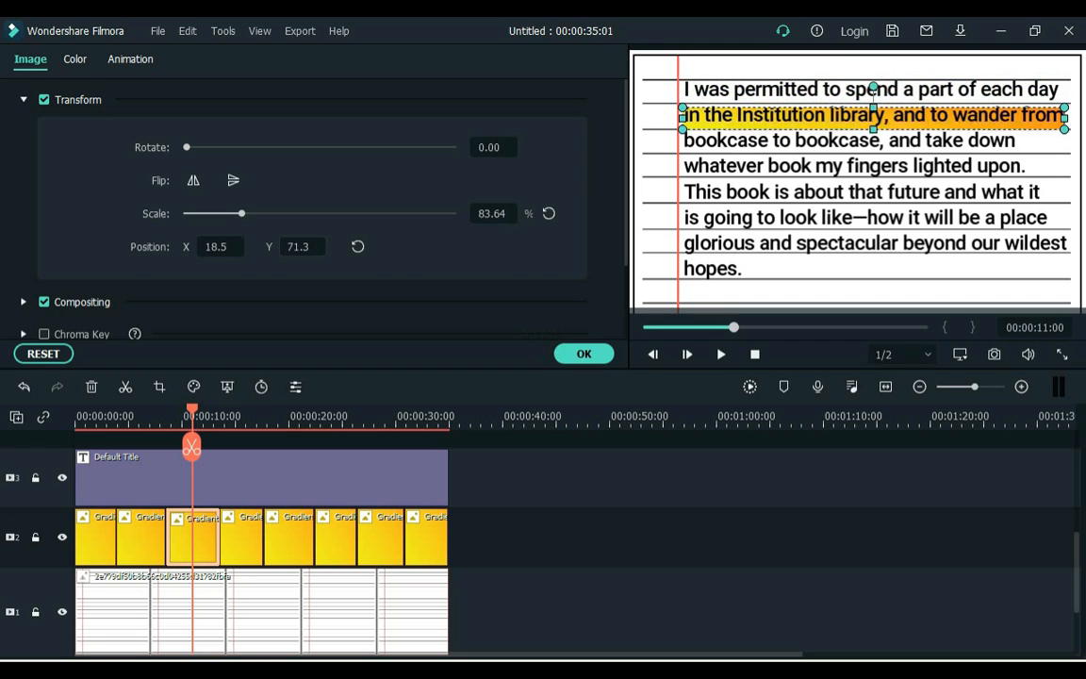
drag(871, 115, 871, 140)
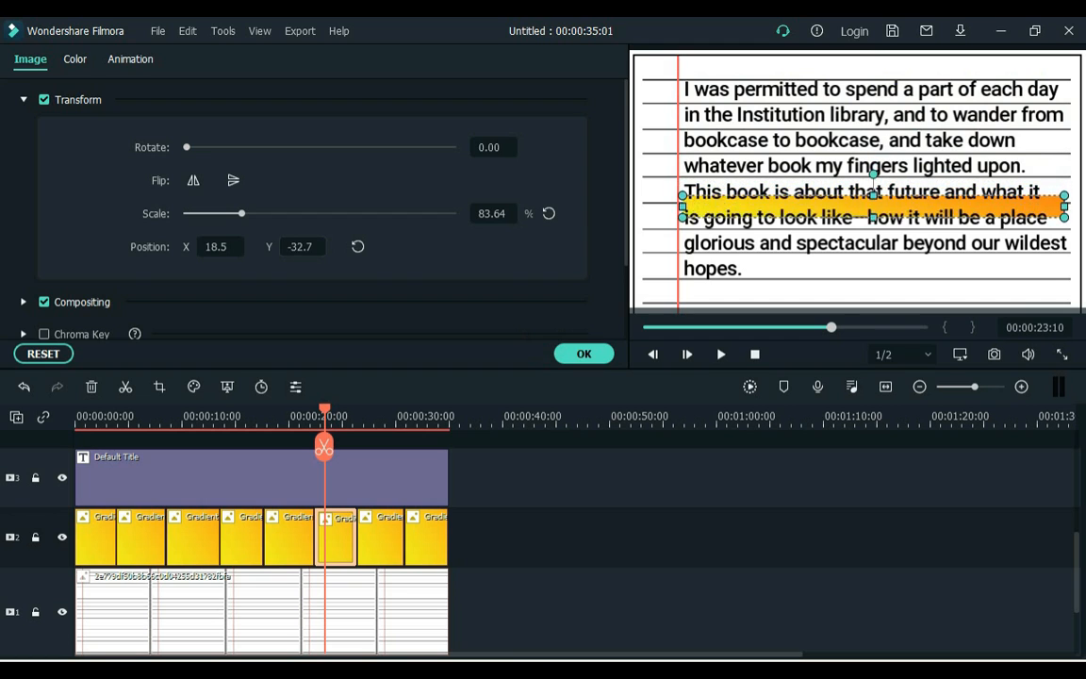
drag(871, 205, 871, 217)
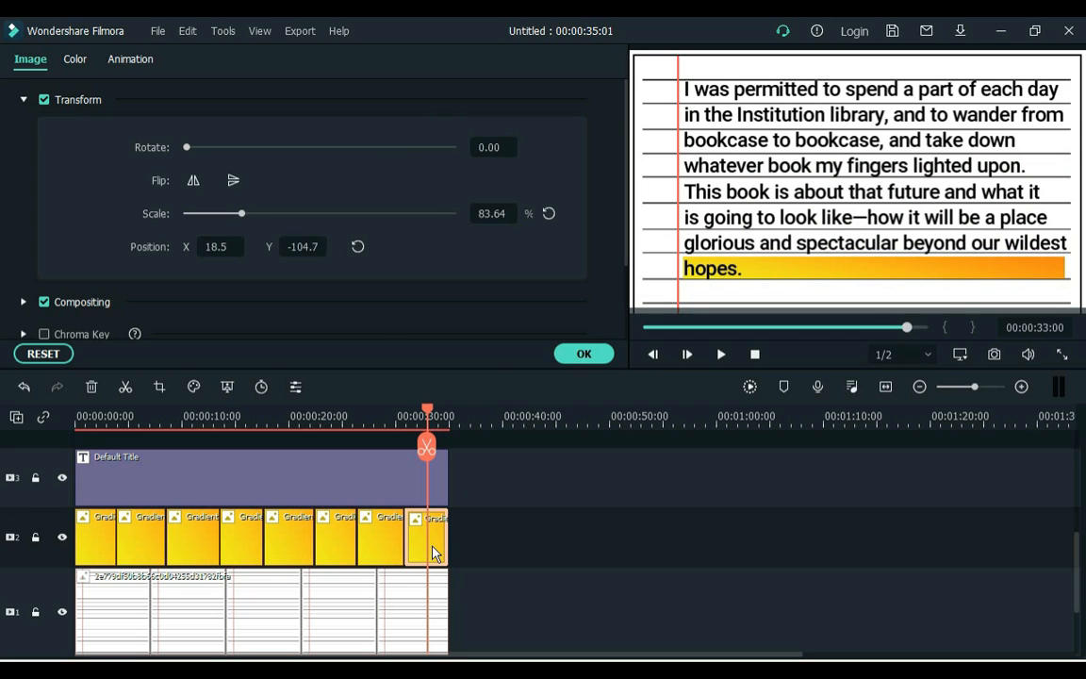
drag(241, 214, 192, 213)
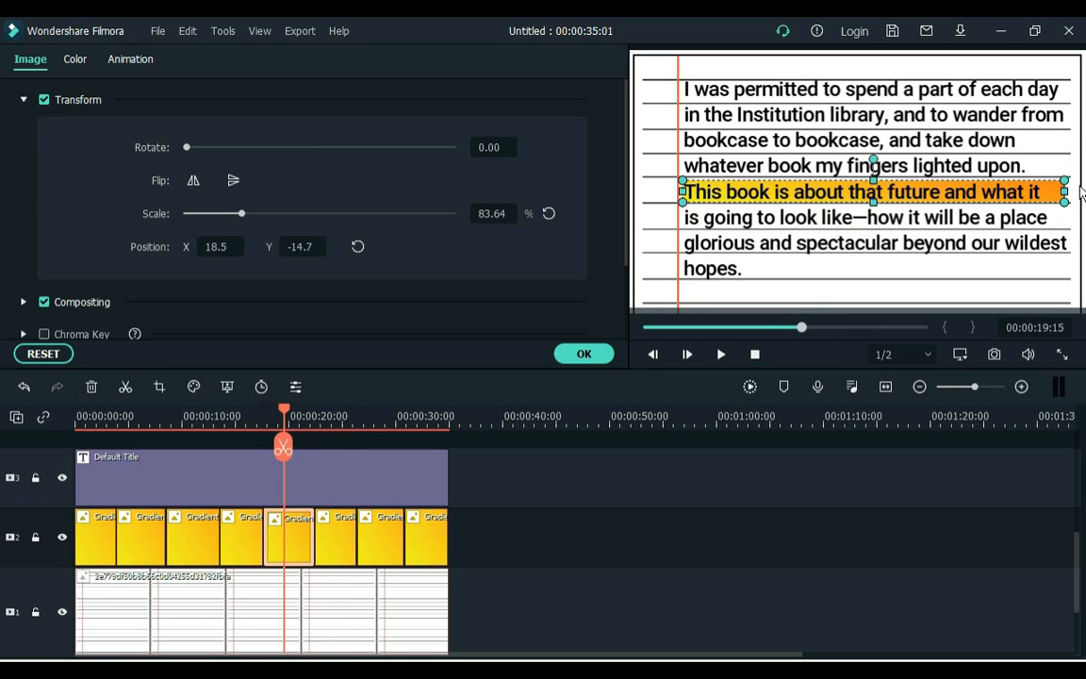
drag(1063, 193, 1055, 193)
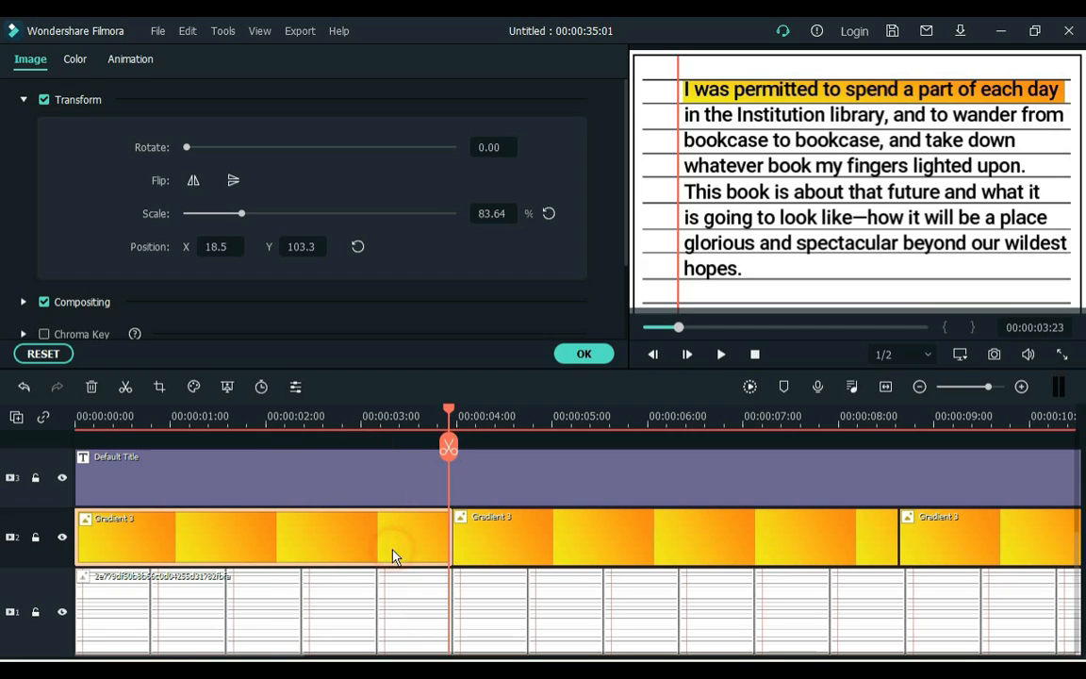
- In Animation > Customize, keyframe the first strip short at the line's left so it sweeps across
click(130, 58)
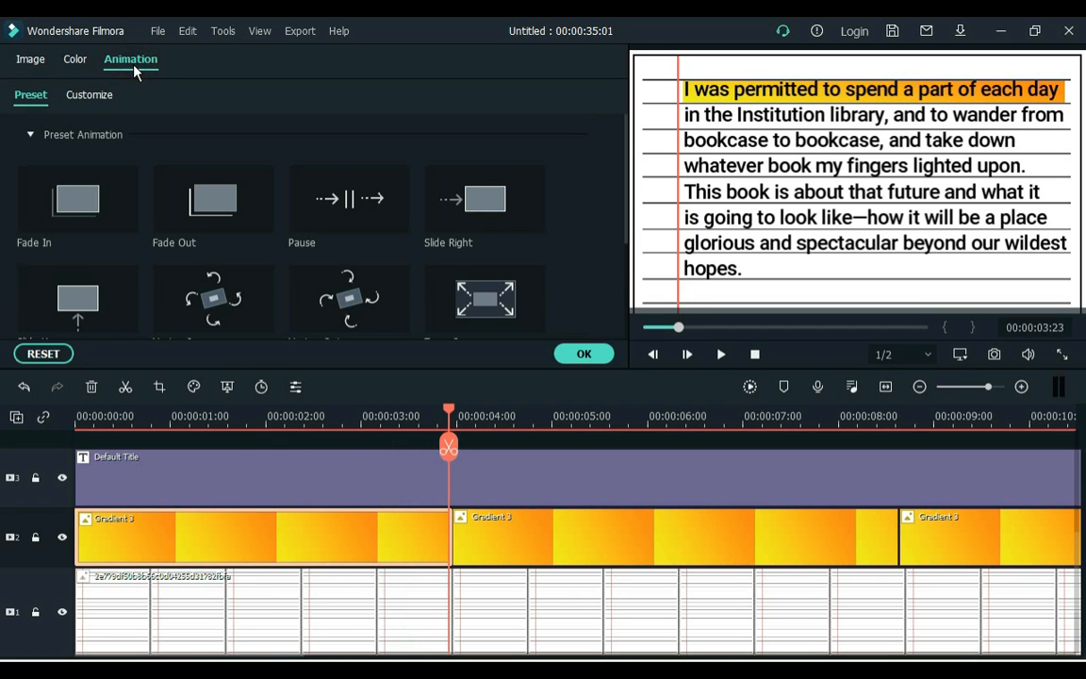
click(89, 94)
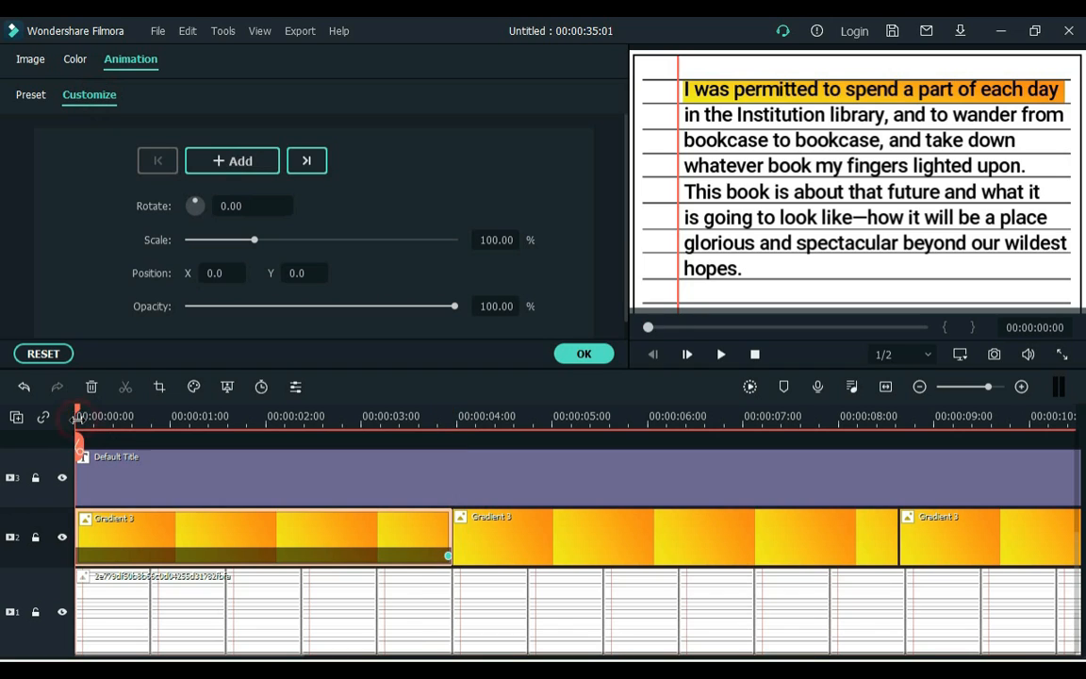
click(686, 354)
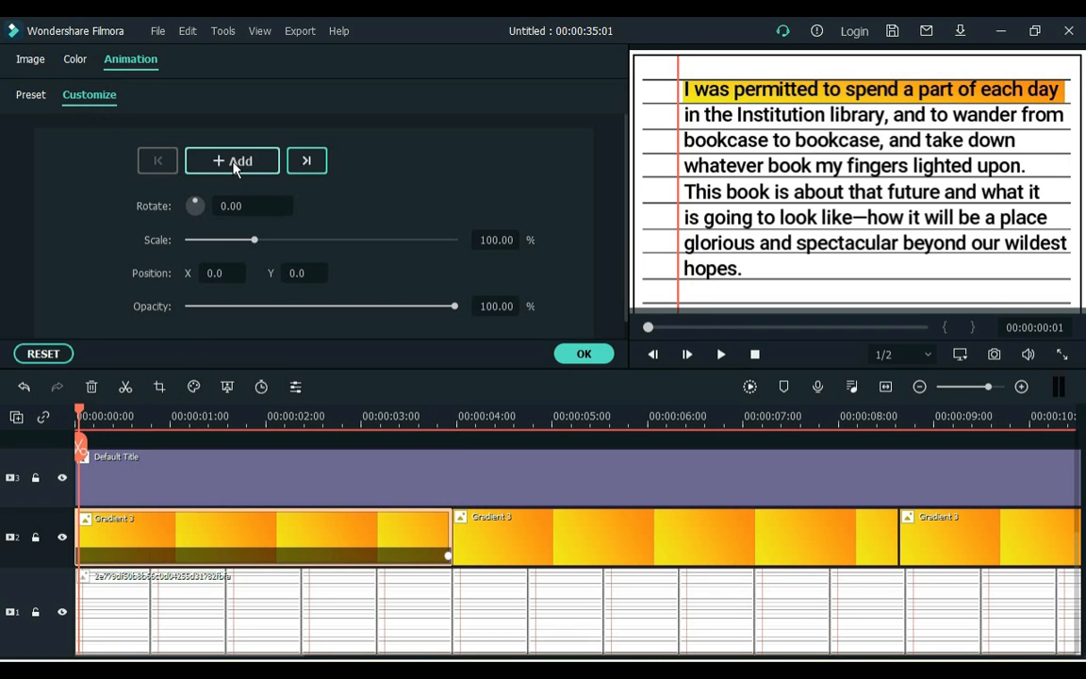
click(232, 161)
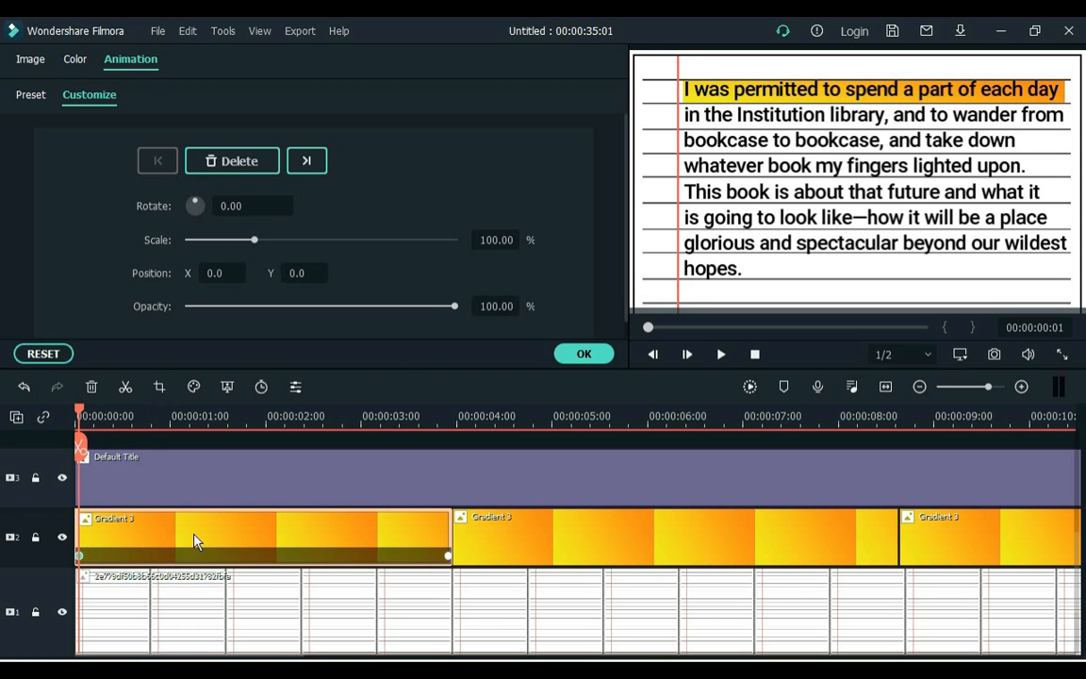
click(872, 88)
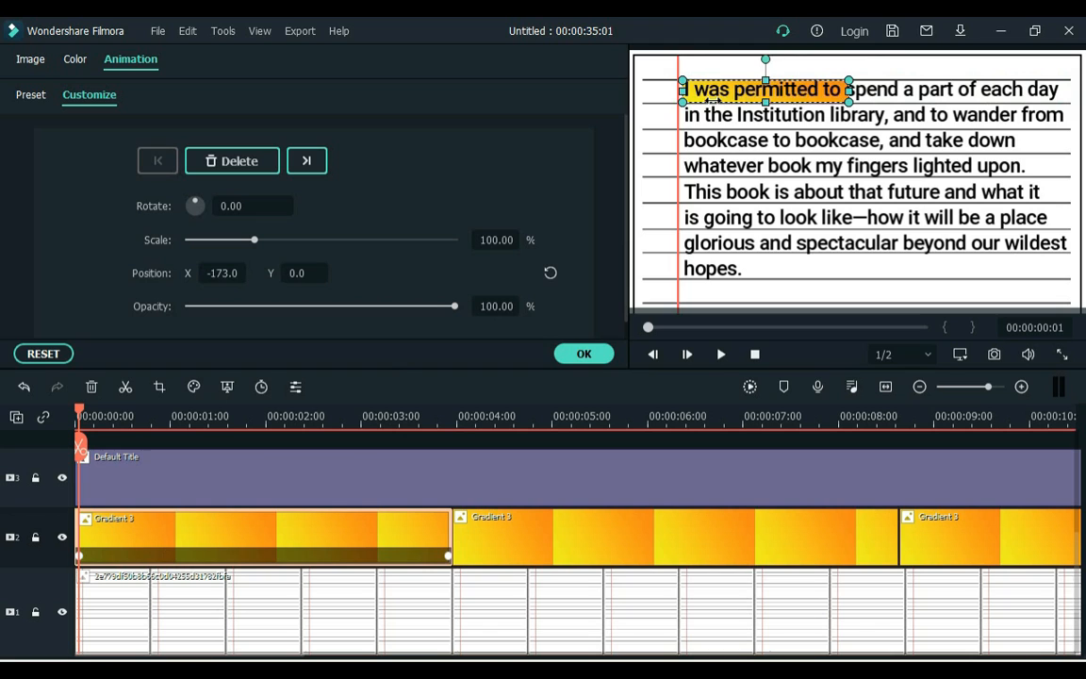
drag(765, 89, 686, 90)
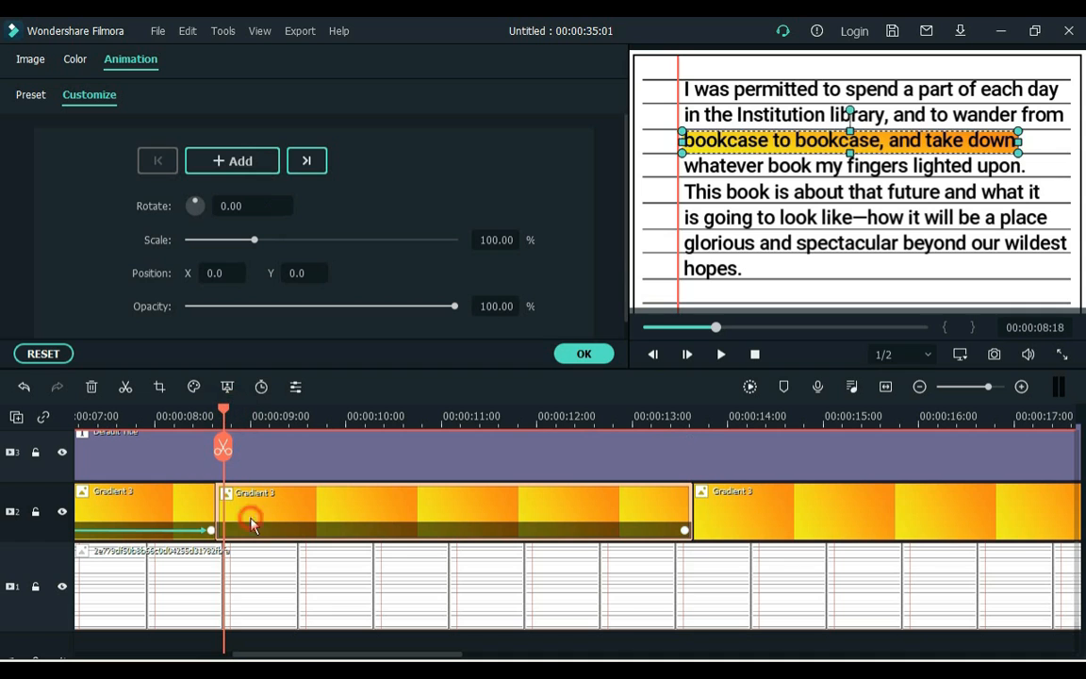
- Keyframe the next strips shrunk to the left edge at their start for the same sweep
drag(849, 140, 689, 139)
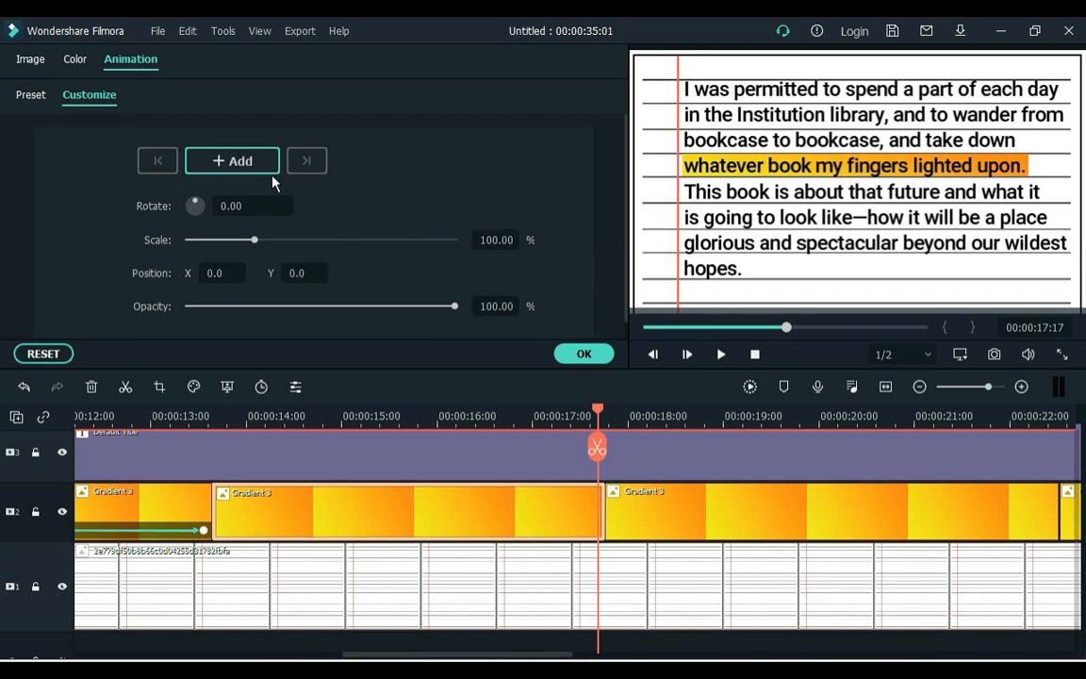
click(305, 161)
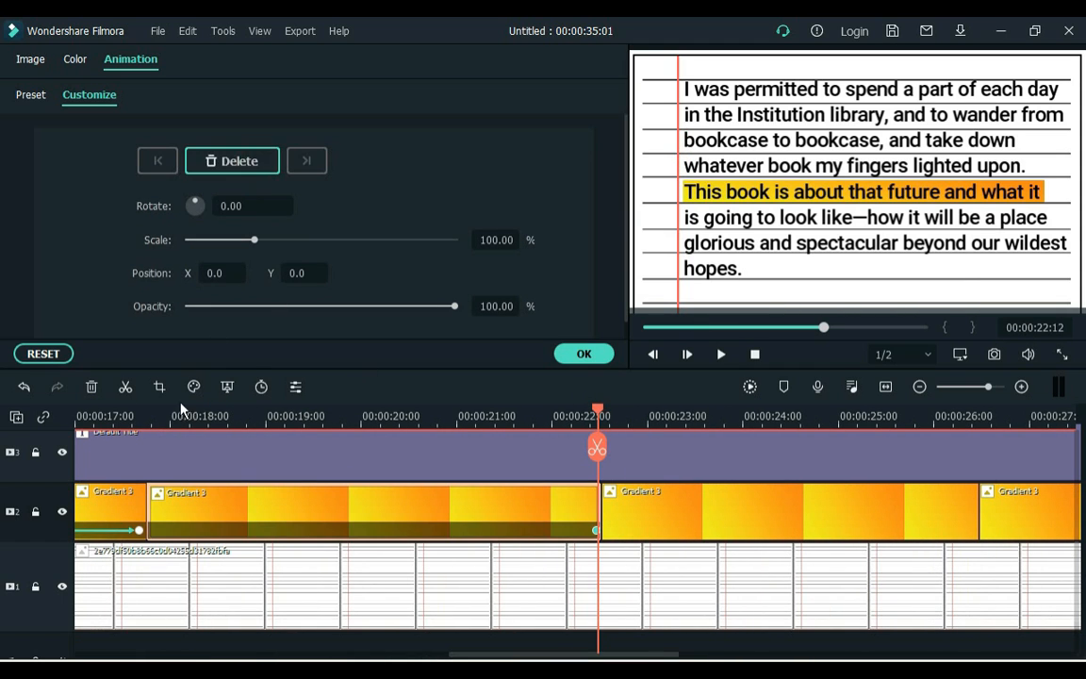
click(305, 160)
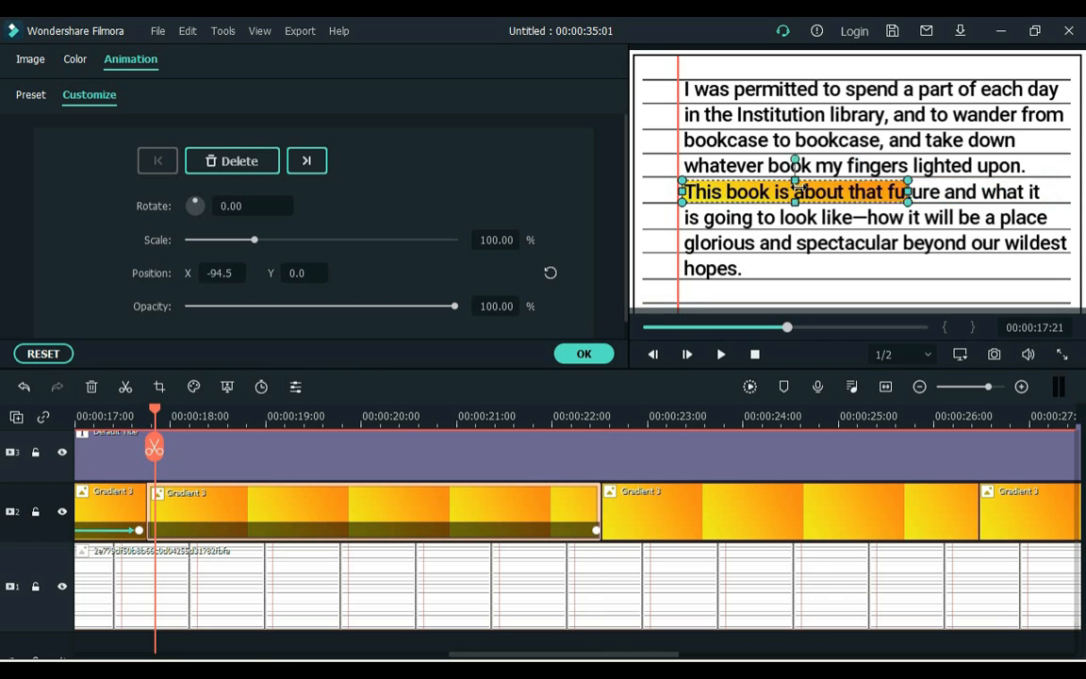
drag(796, 193, 687, 193)
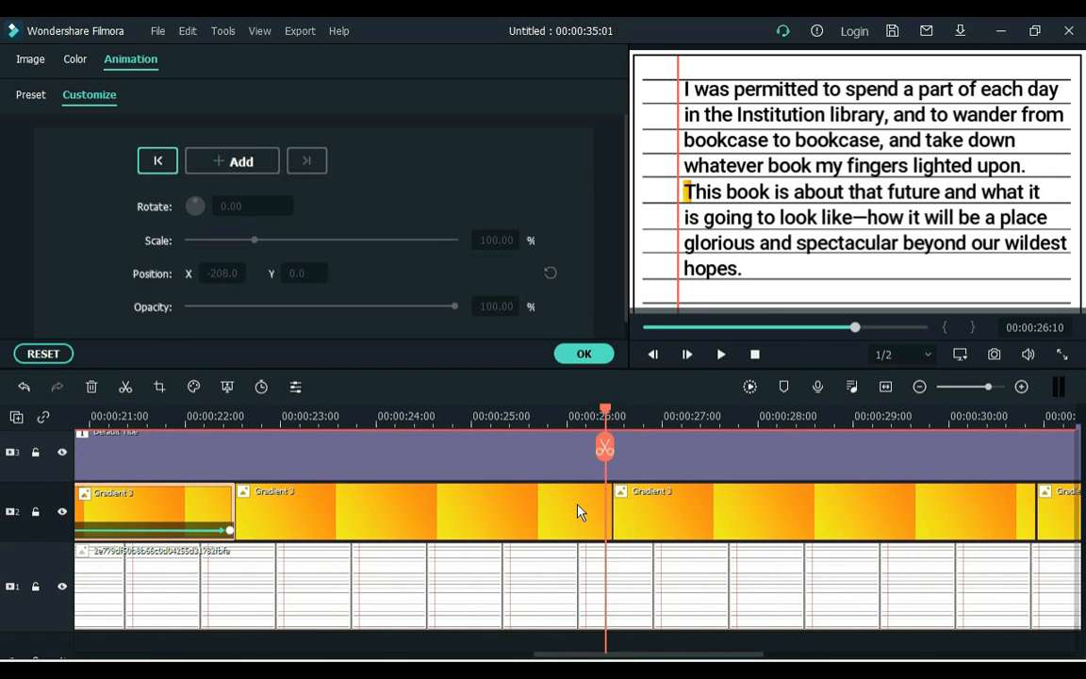
click(292, 511)
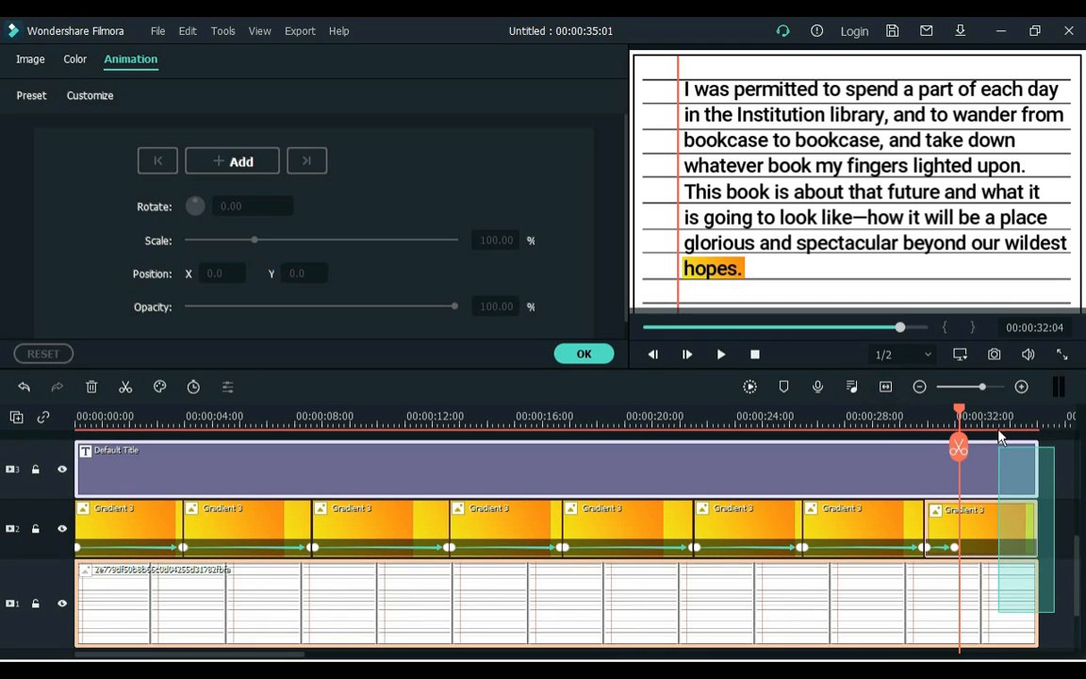
- Add the Ribbon effect above the title track and stretch it across the whole video
click(89, 94)
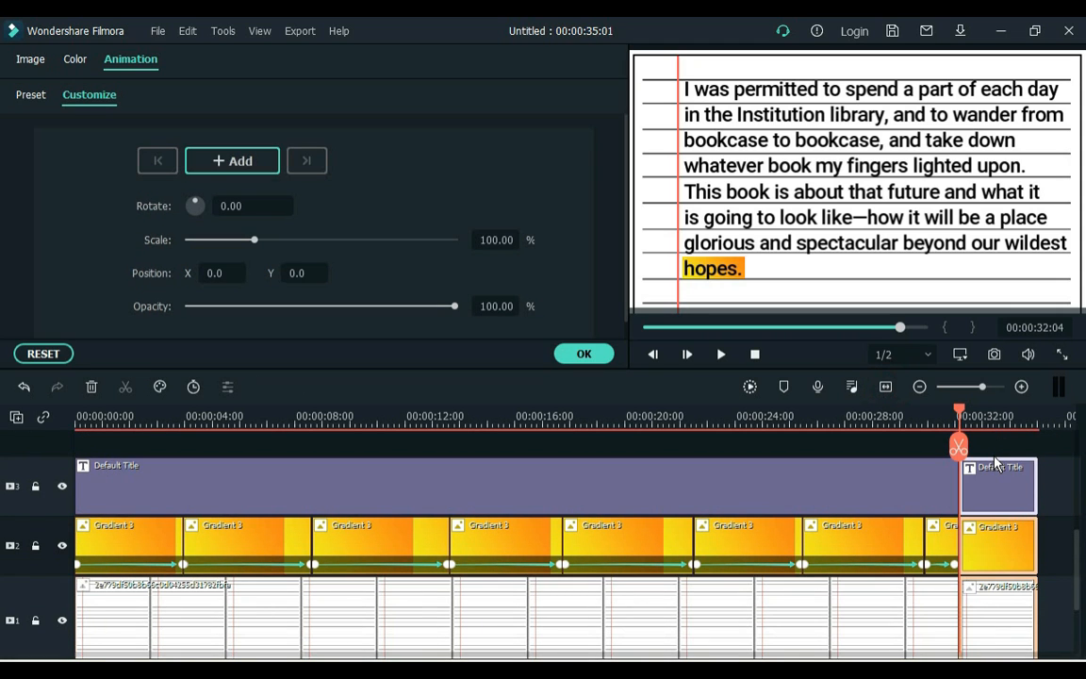
click(585, 354)
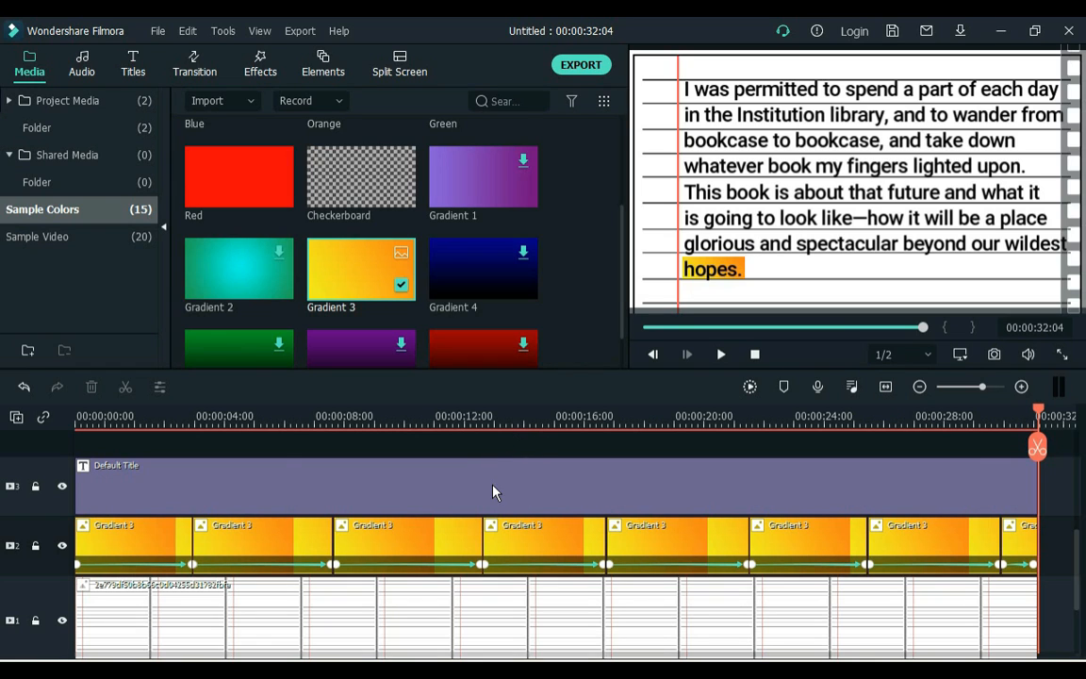
click(260, 65)
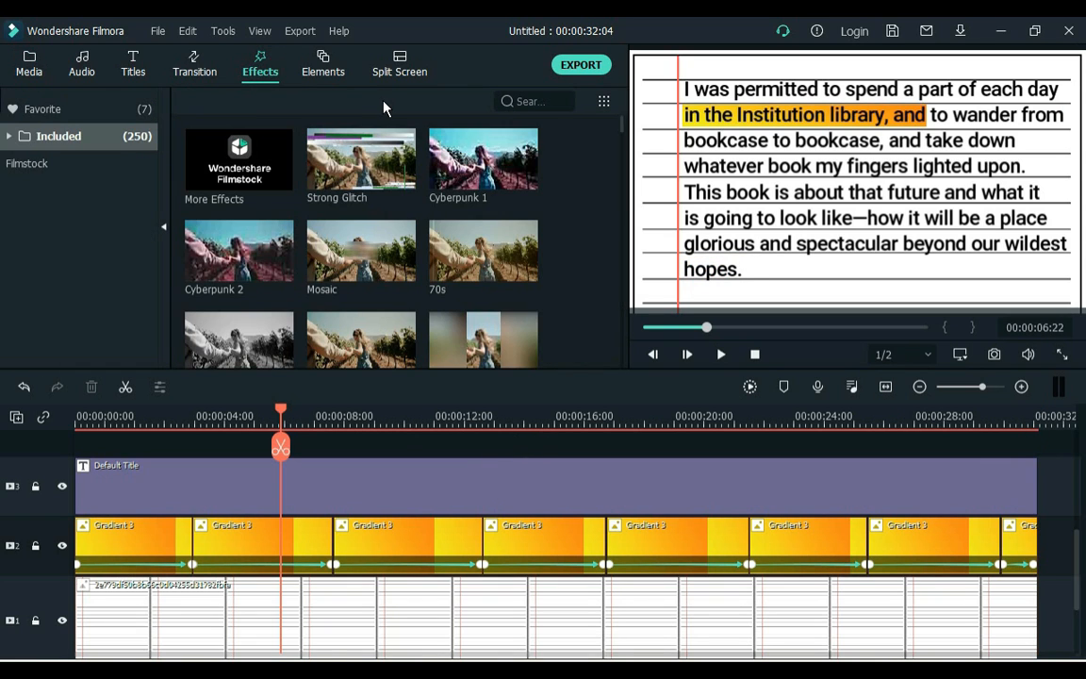
text(Ribbon)
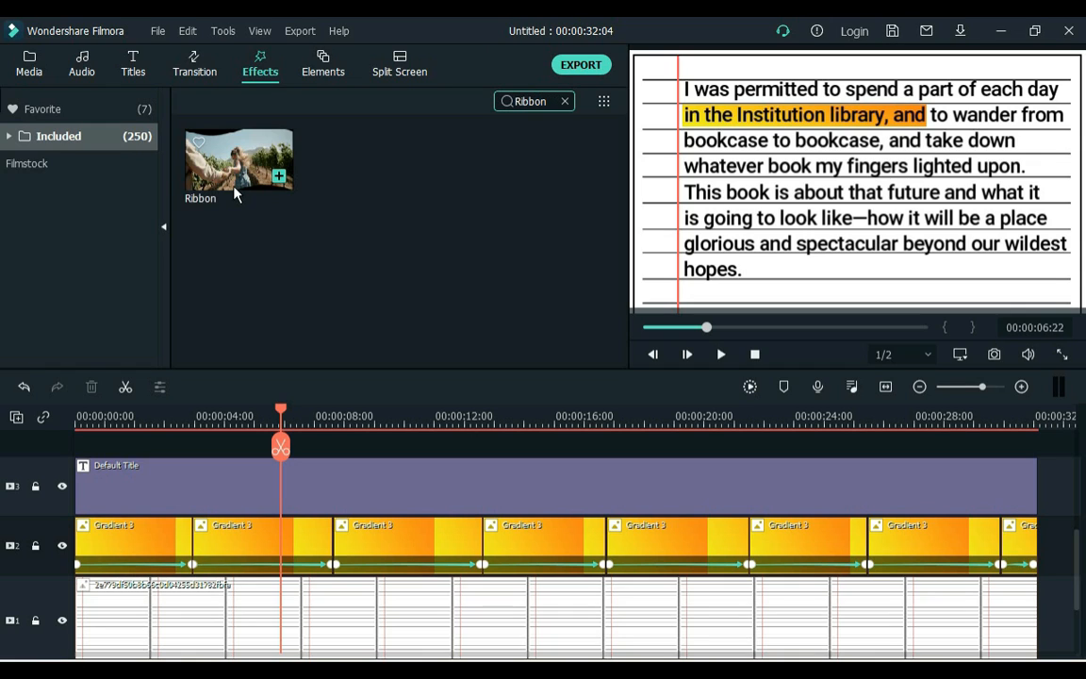
drag(238, 160, 148, 445)
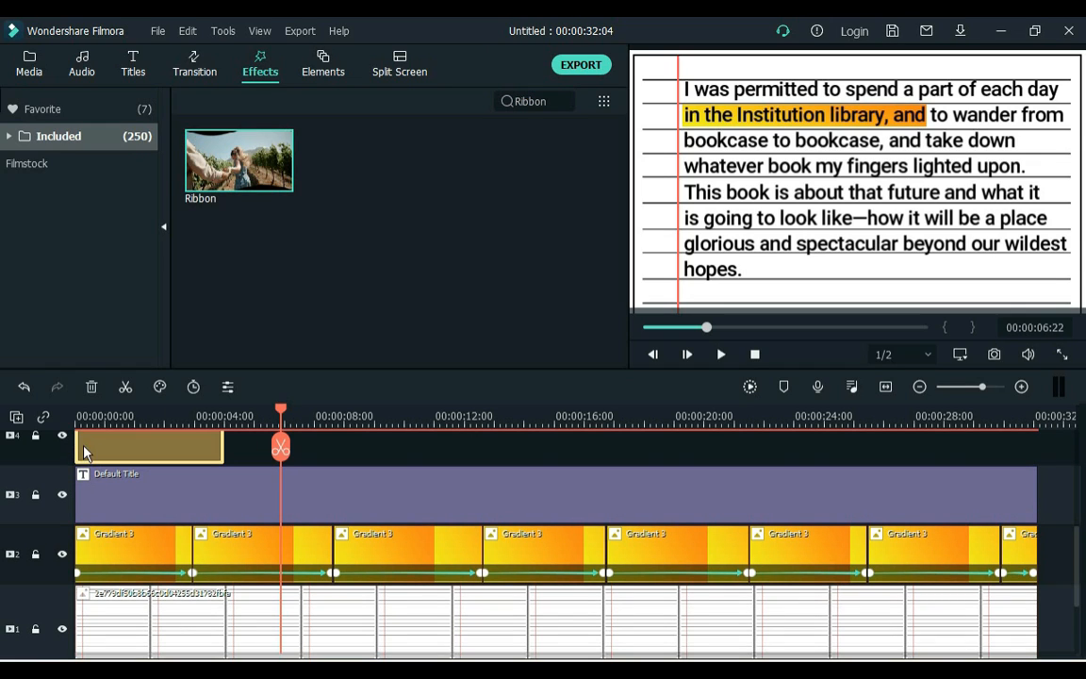
drag(223, 445, 631, 445)
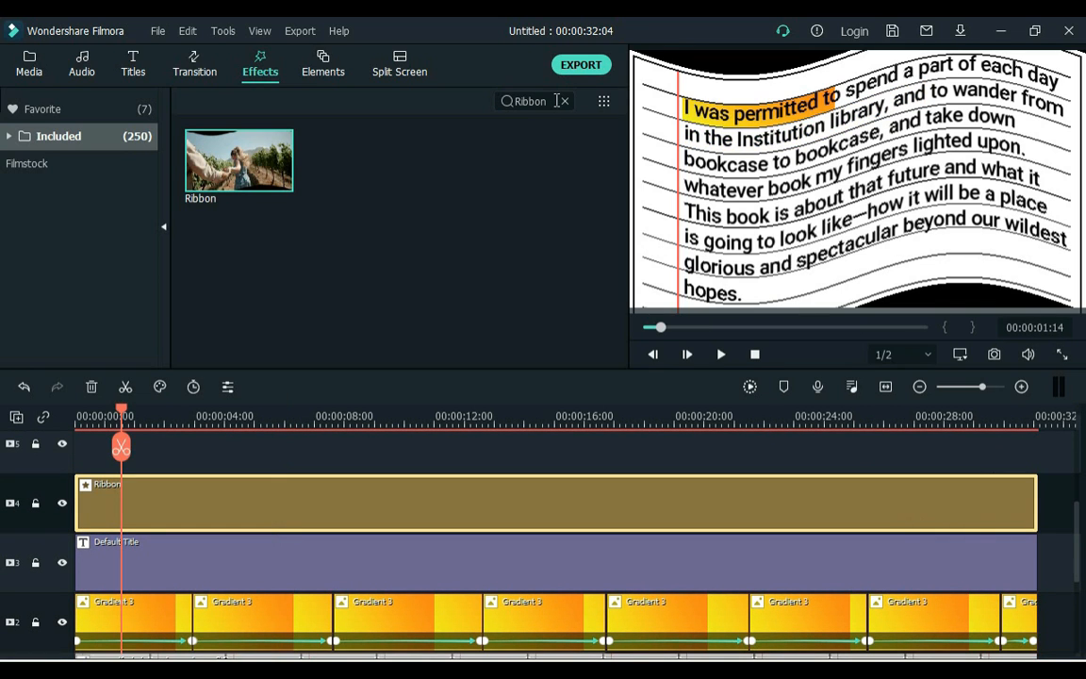
- Search the effects library for Textile to add it the same way
click(564, 102)
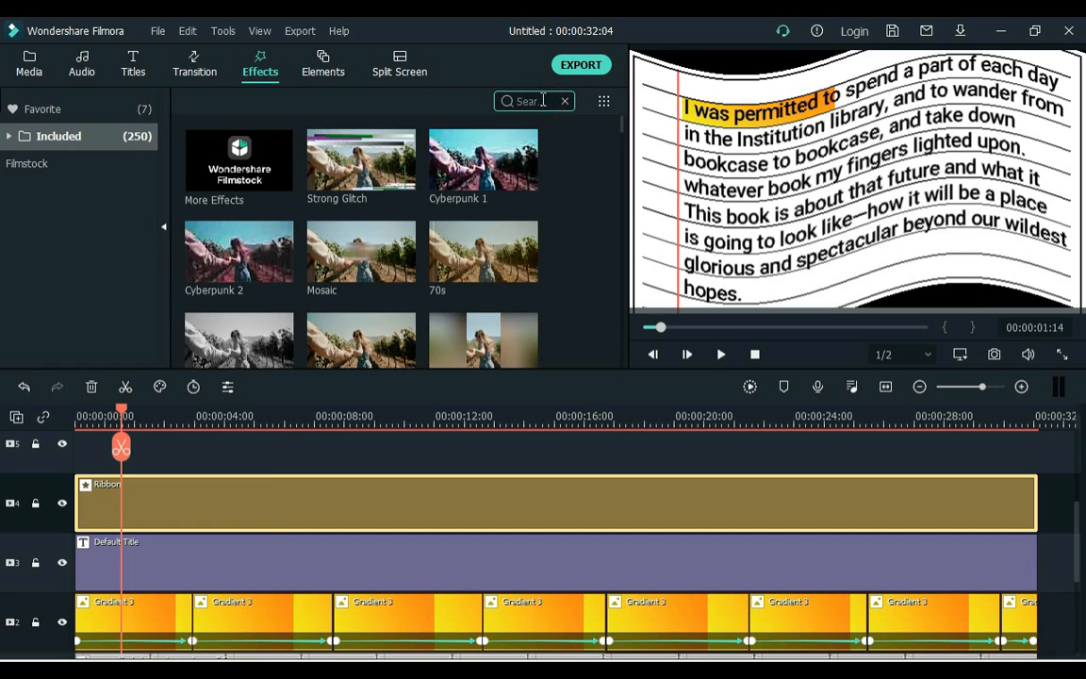
text(Text)
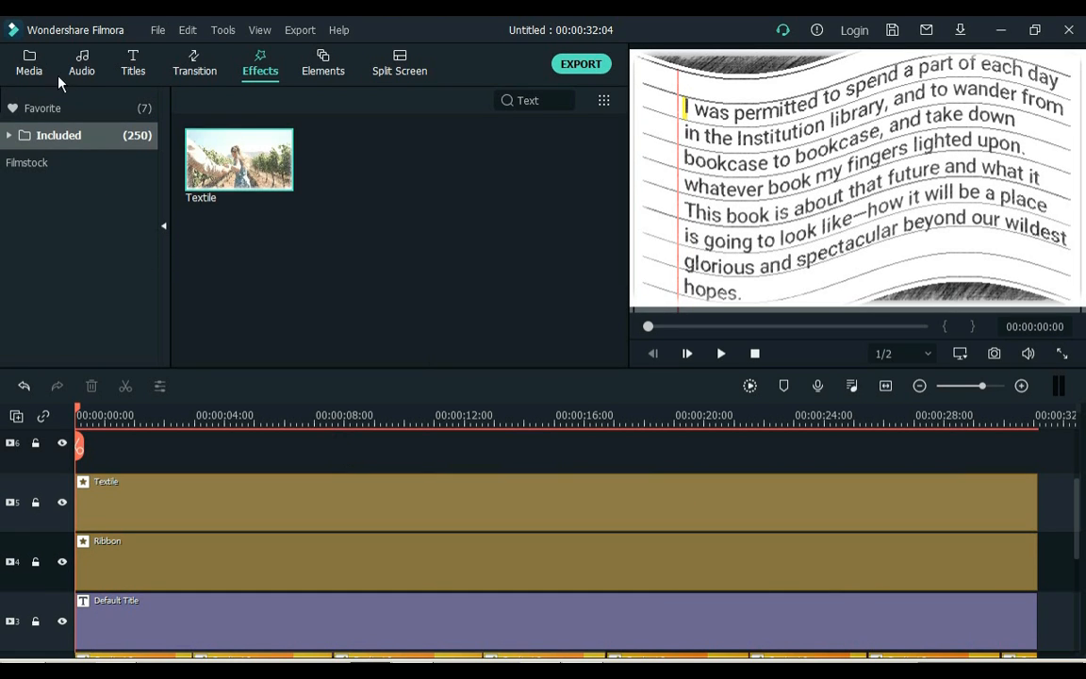
- Return to Project Media showing the paper image and Sound Effect audio
click(31, 65)
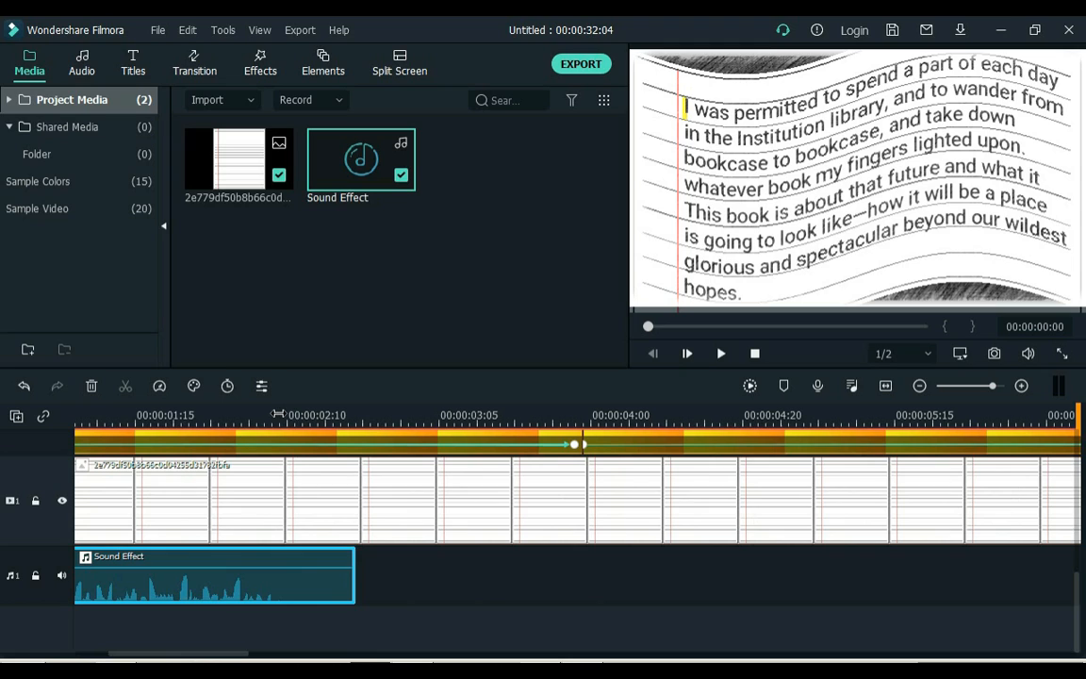
- Slow the Sound Effect clip by stretching its end, then line copies up under each highlight sweep
click(294, 415)
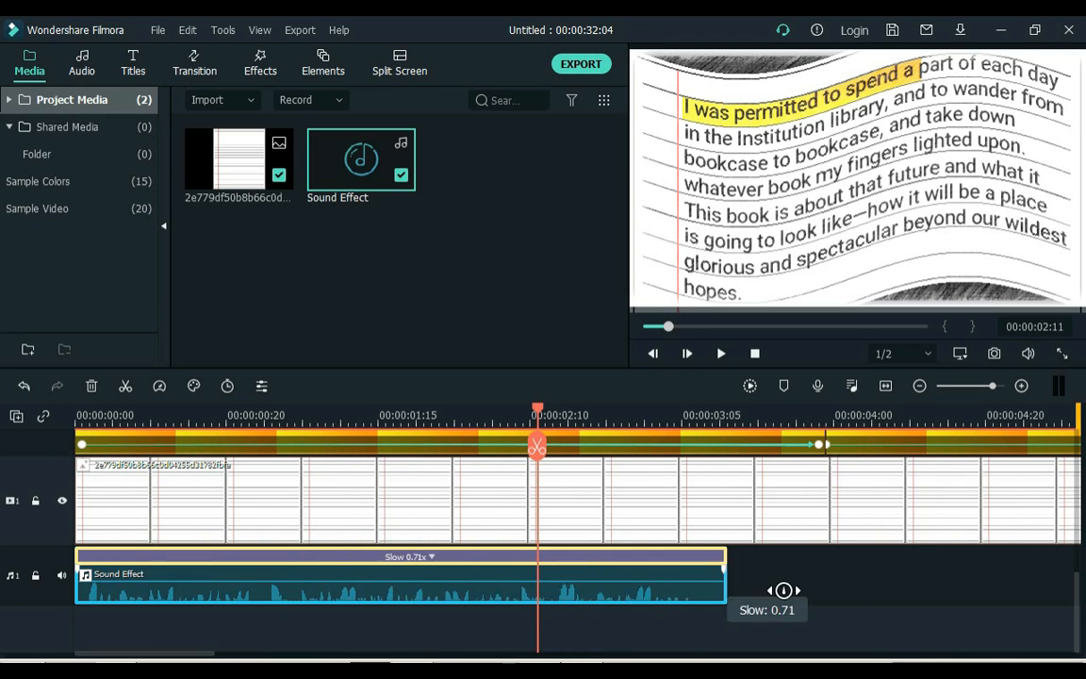
click(687, 352)
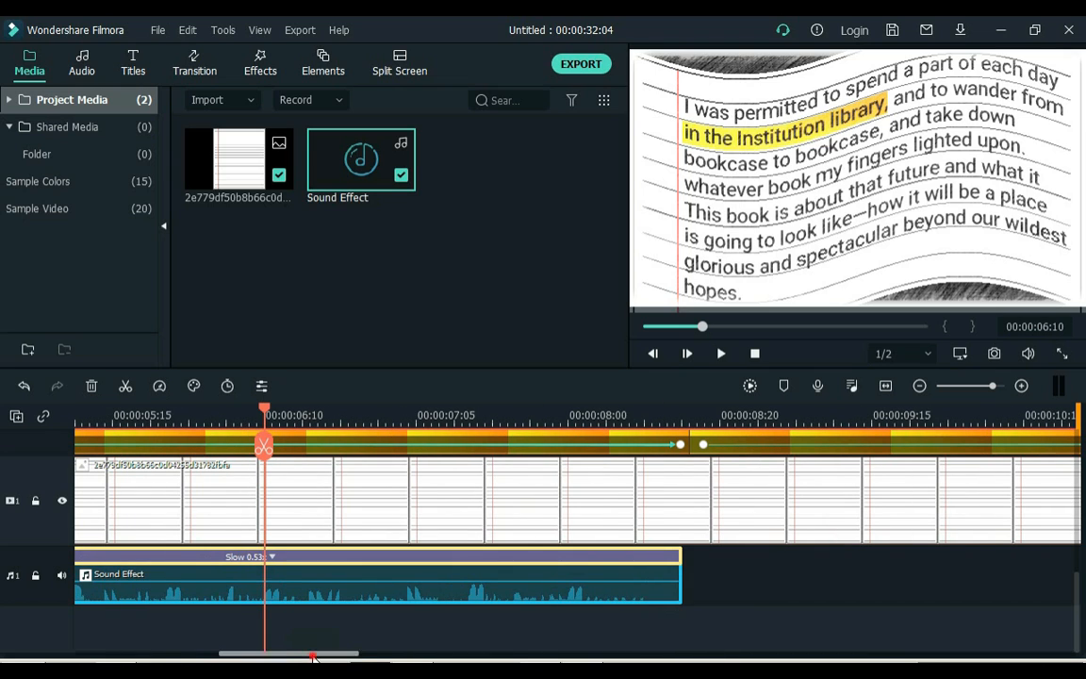
scroll(right, 3)
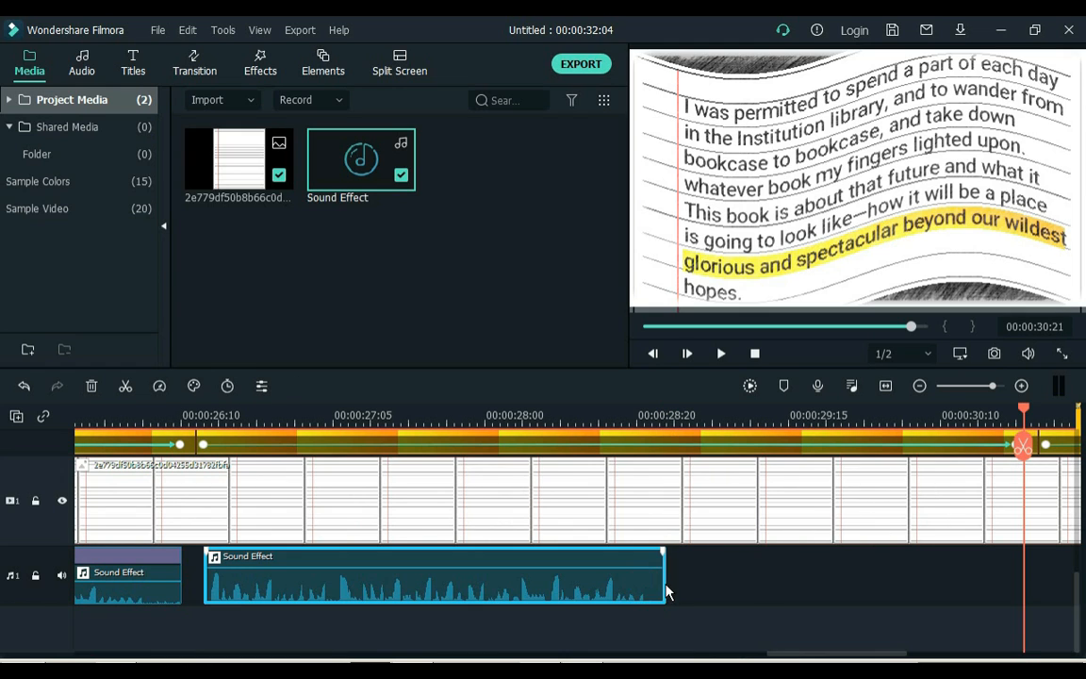
scroll(right, 3)
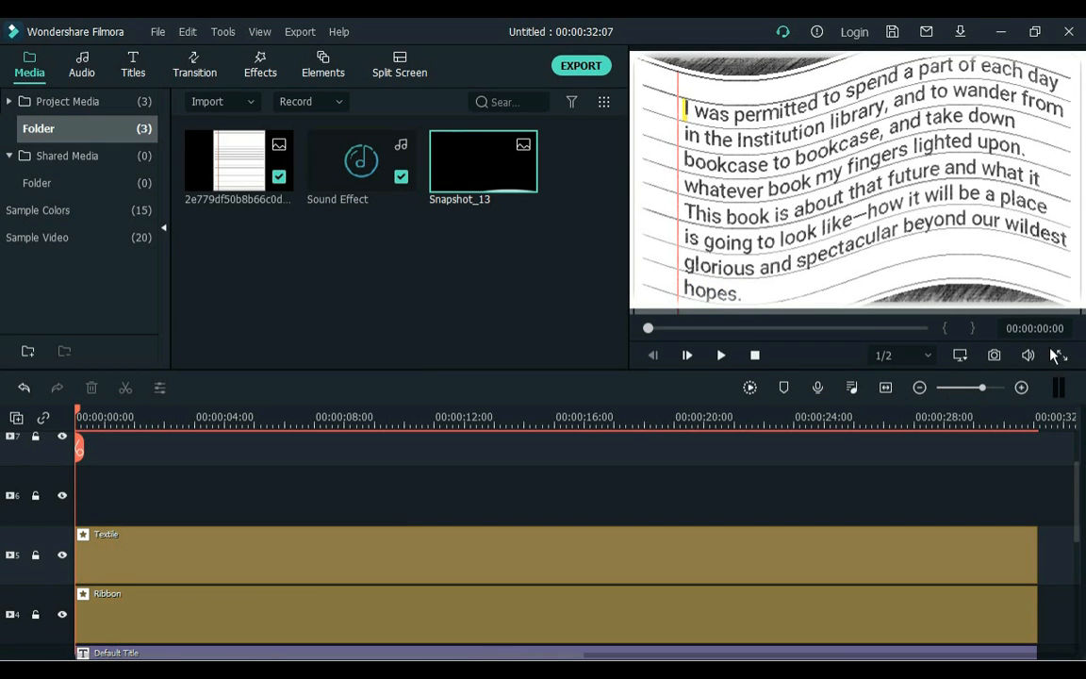
- Play the finished wavy lined-paper video full screen from the start
click(1056, 355)
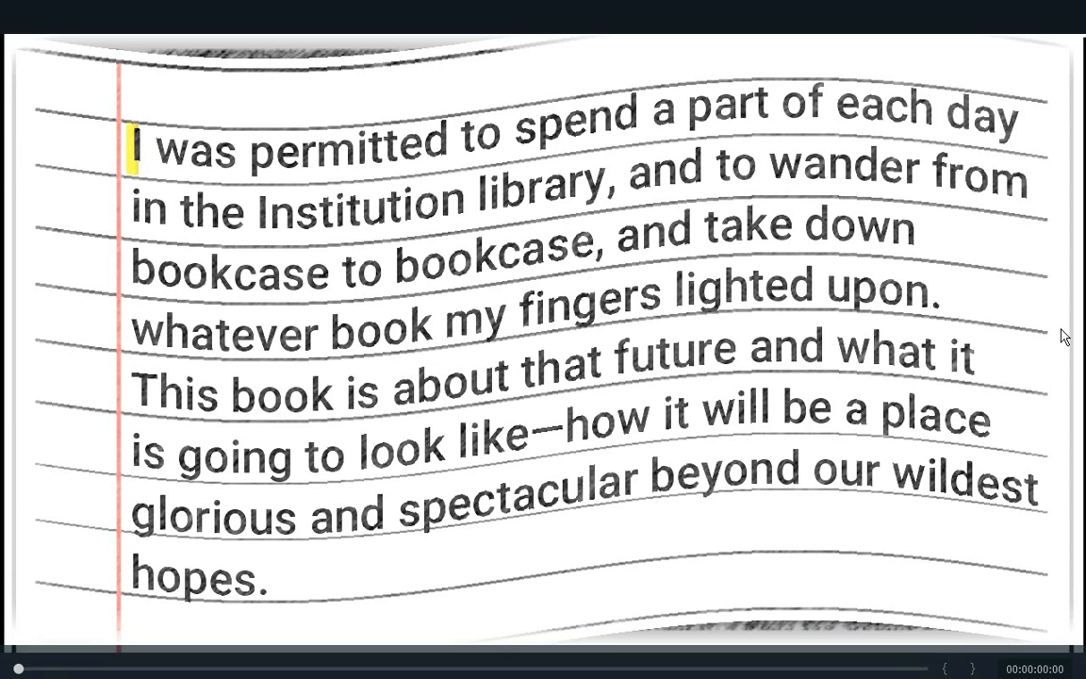